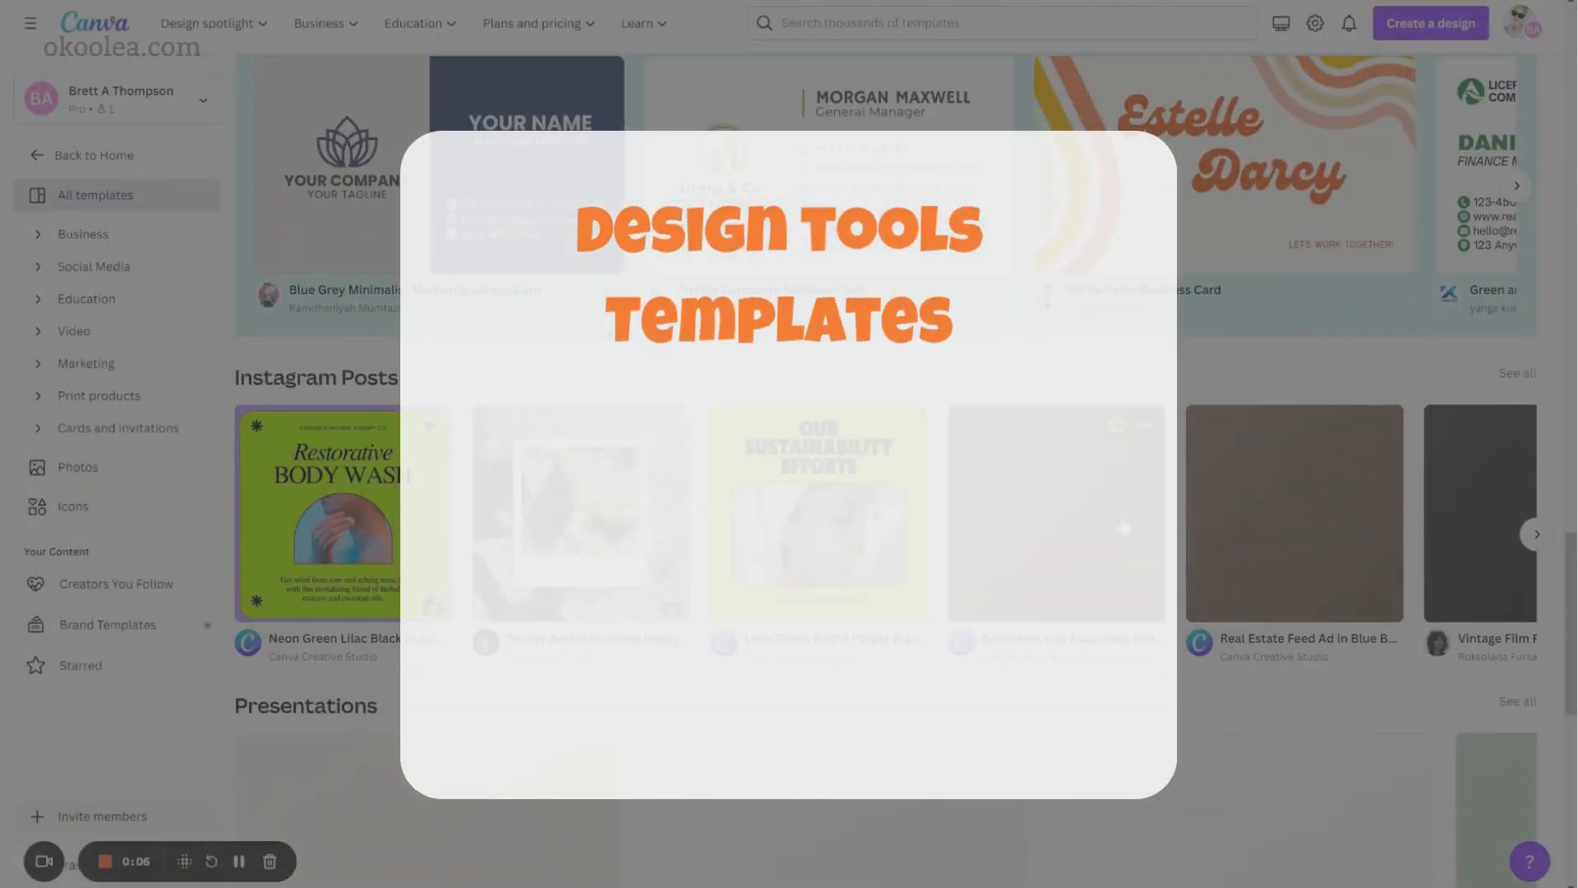
Scroll through the templates gallery on the way to the Canva home page
scroll(down, 3)
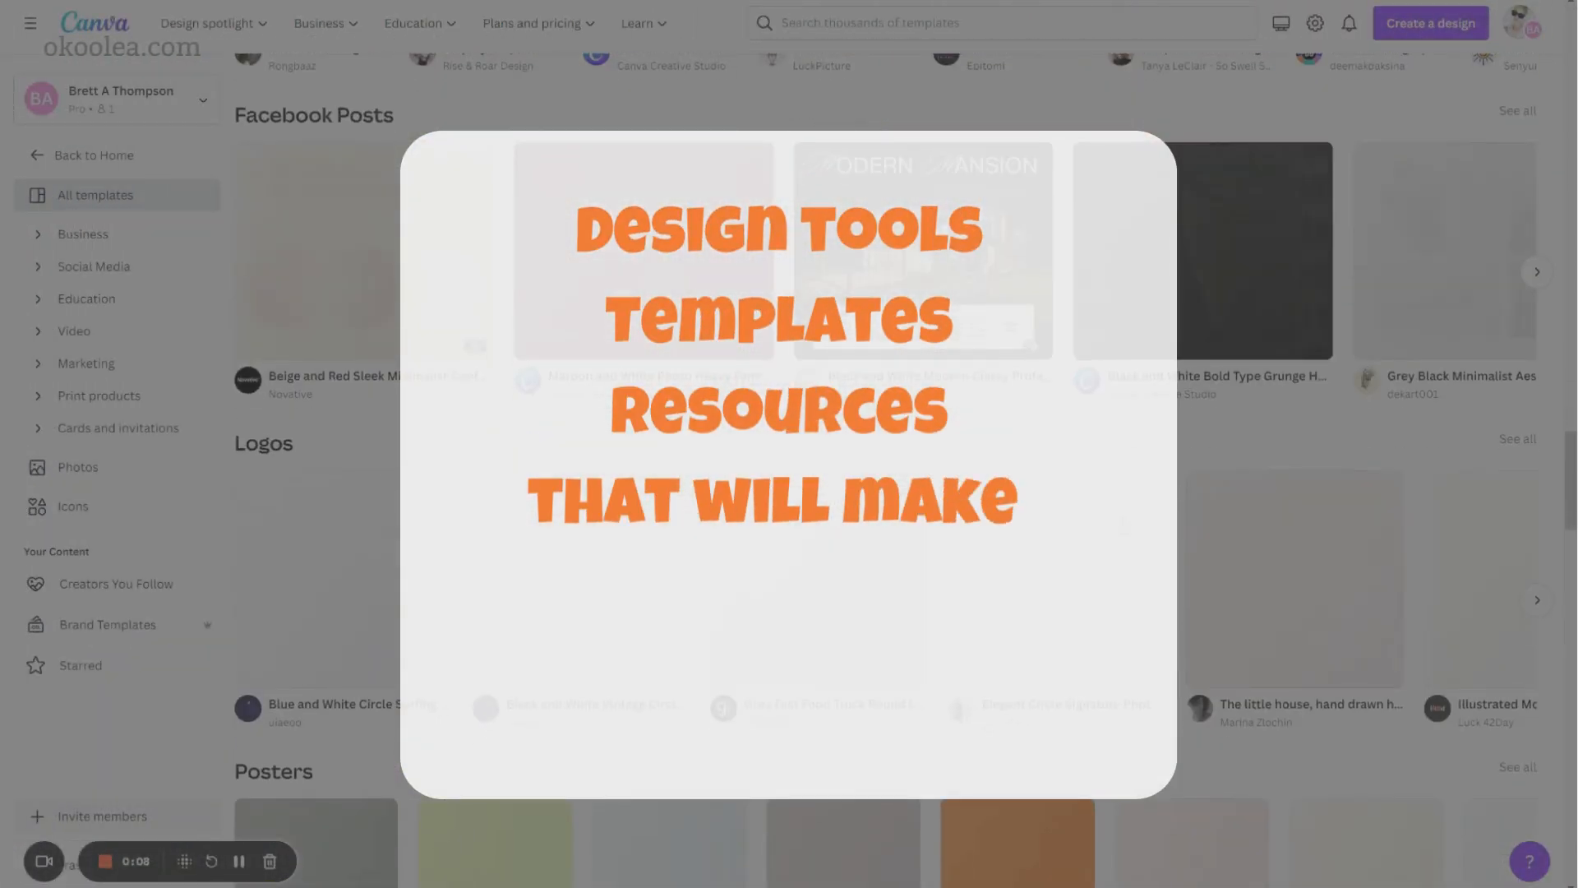
scroll(down, 3)
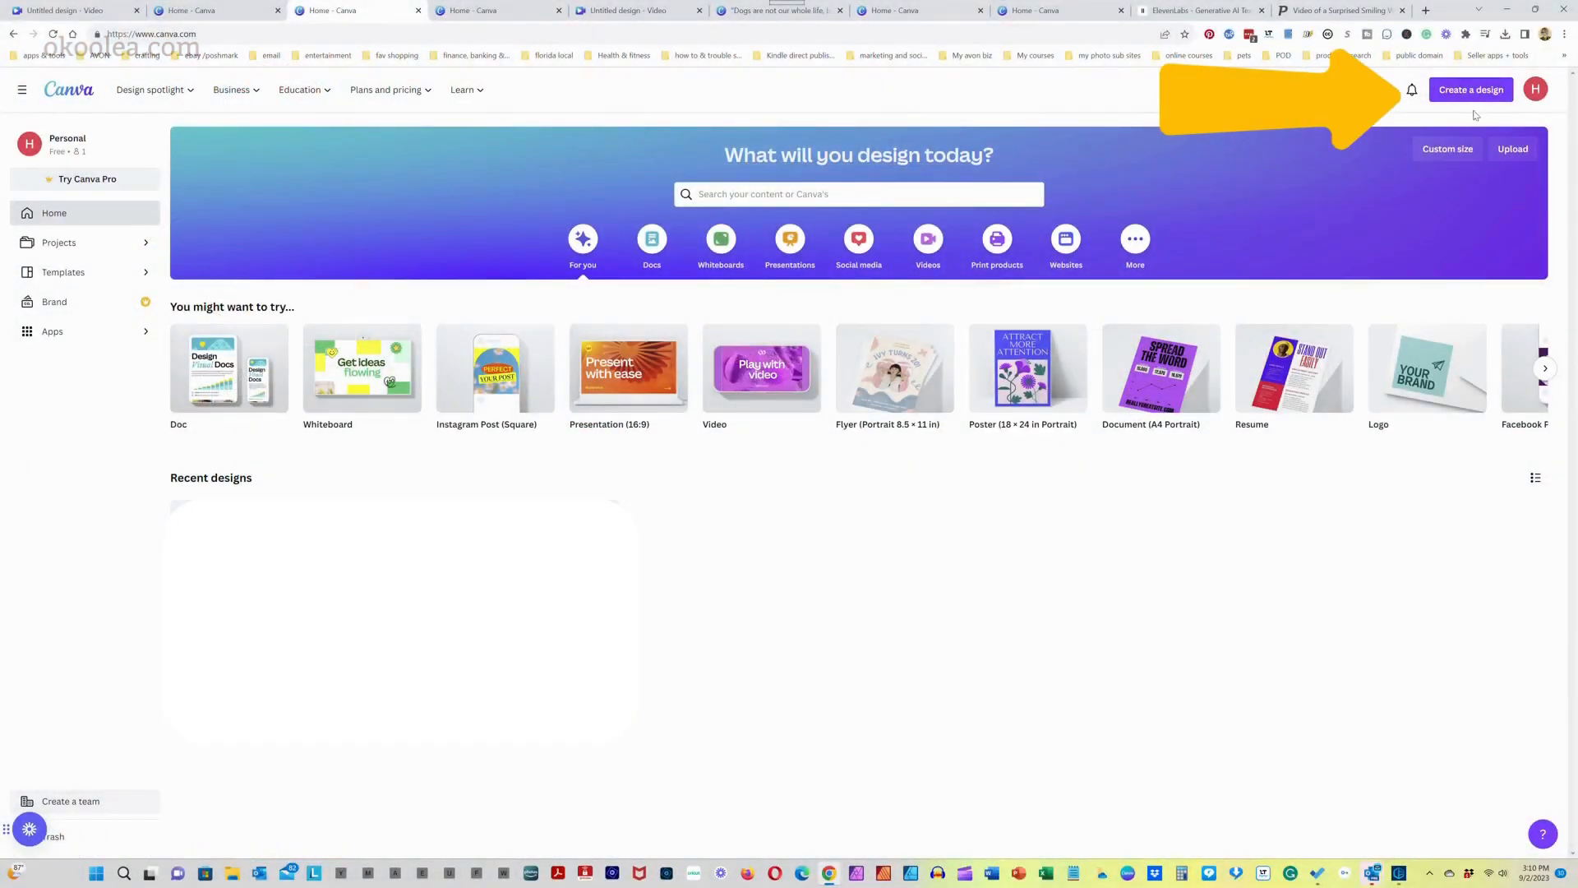
Start a custom-size blank design of 8 × 10 inches
click(1470, 90)
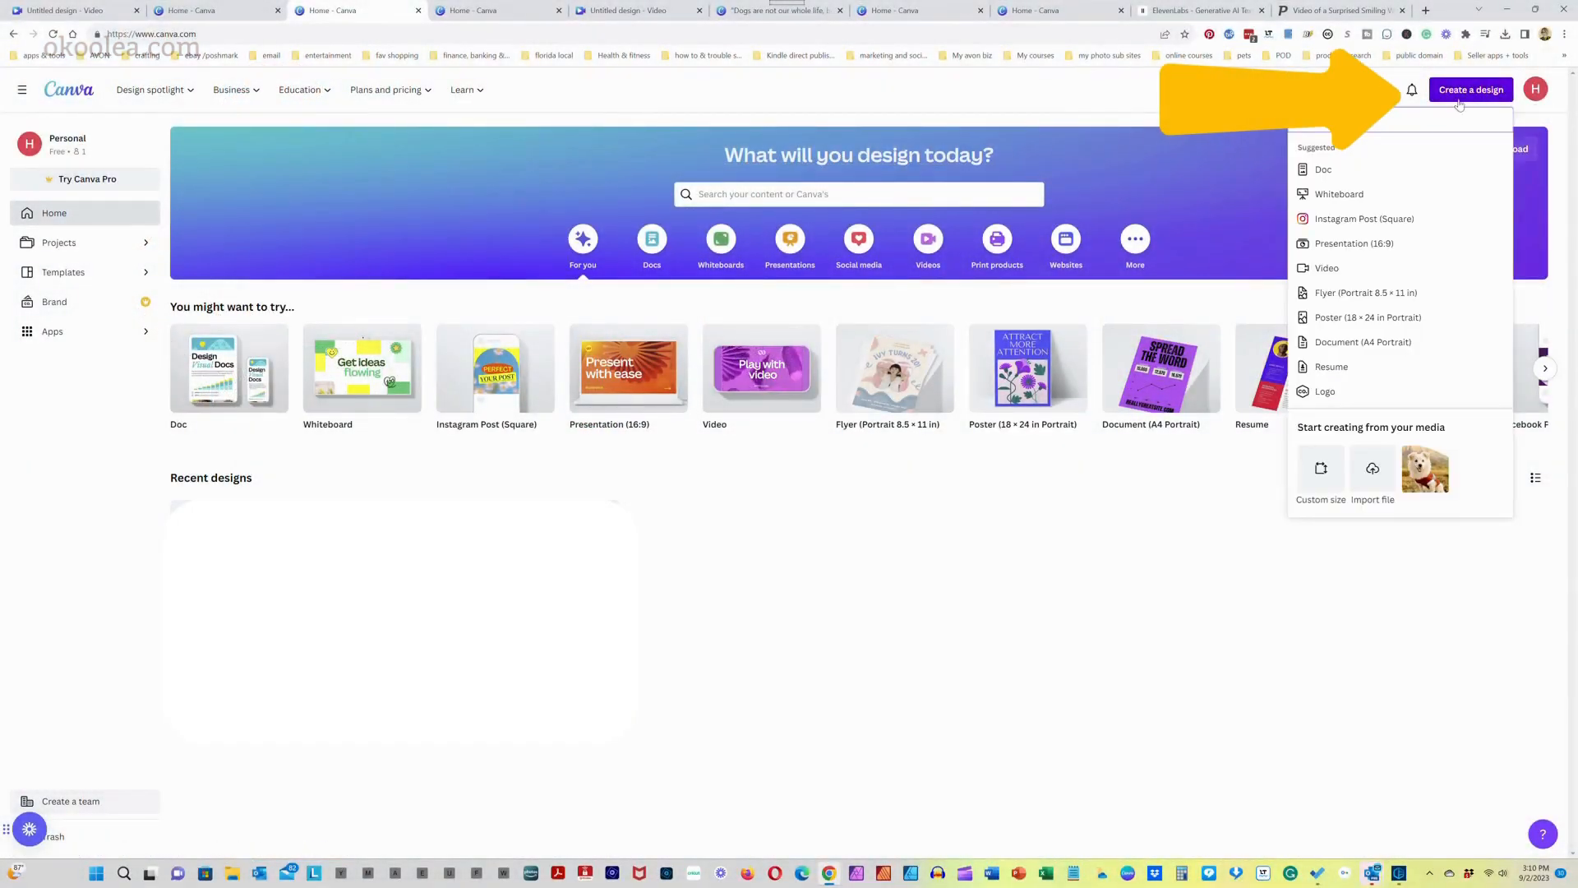
click(1319, 473)
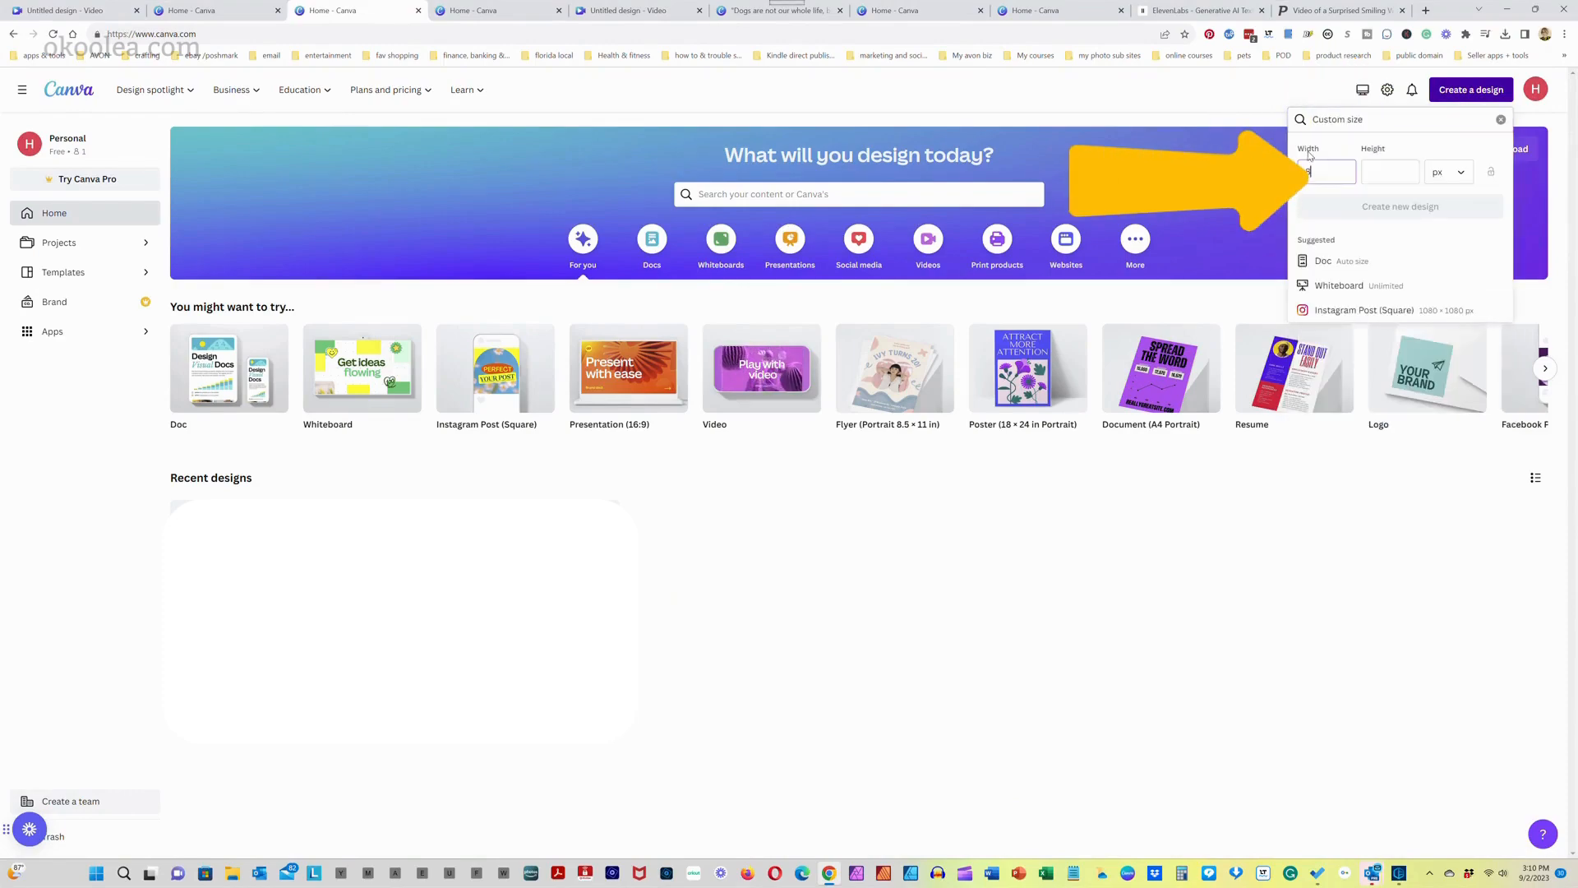
text(8)
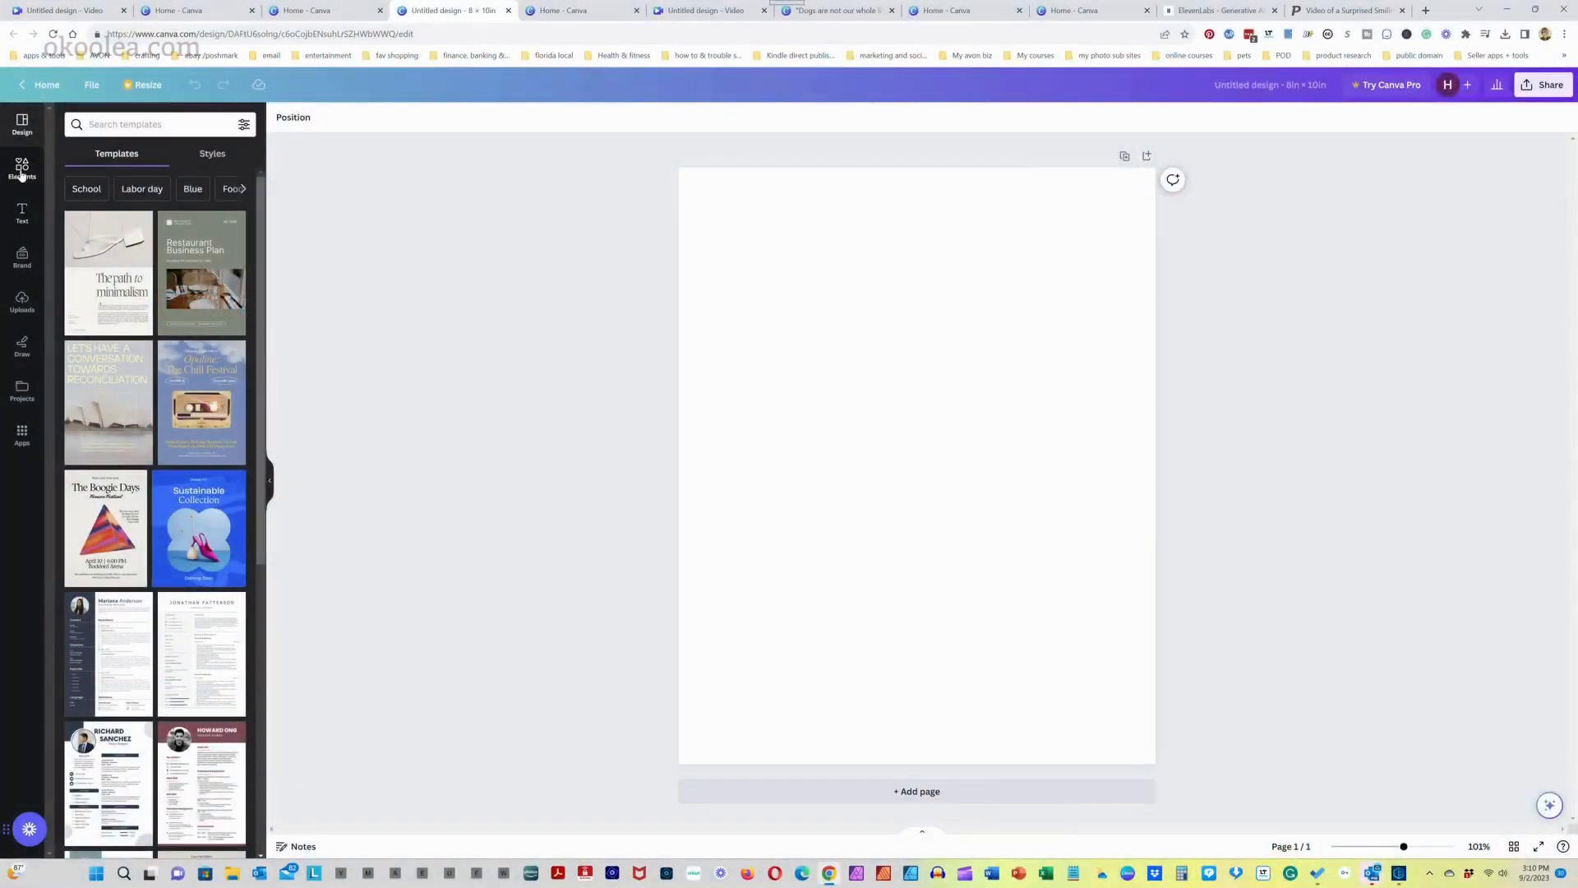
Add the uploaded white dog photo to fill the page with the Noir filter
click(22, 301)
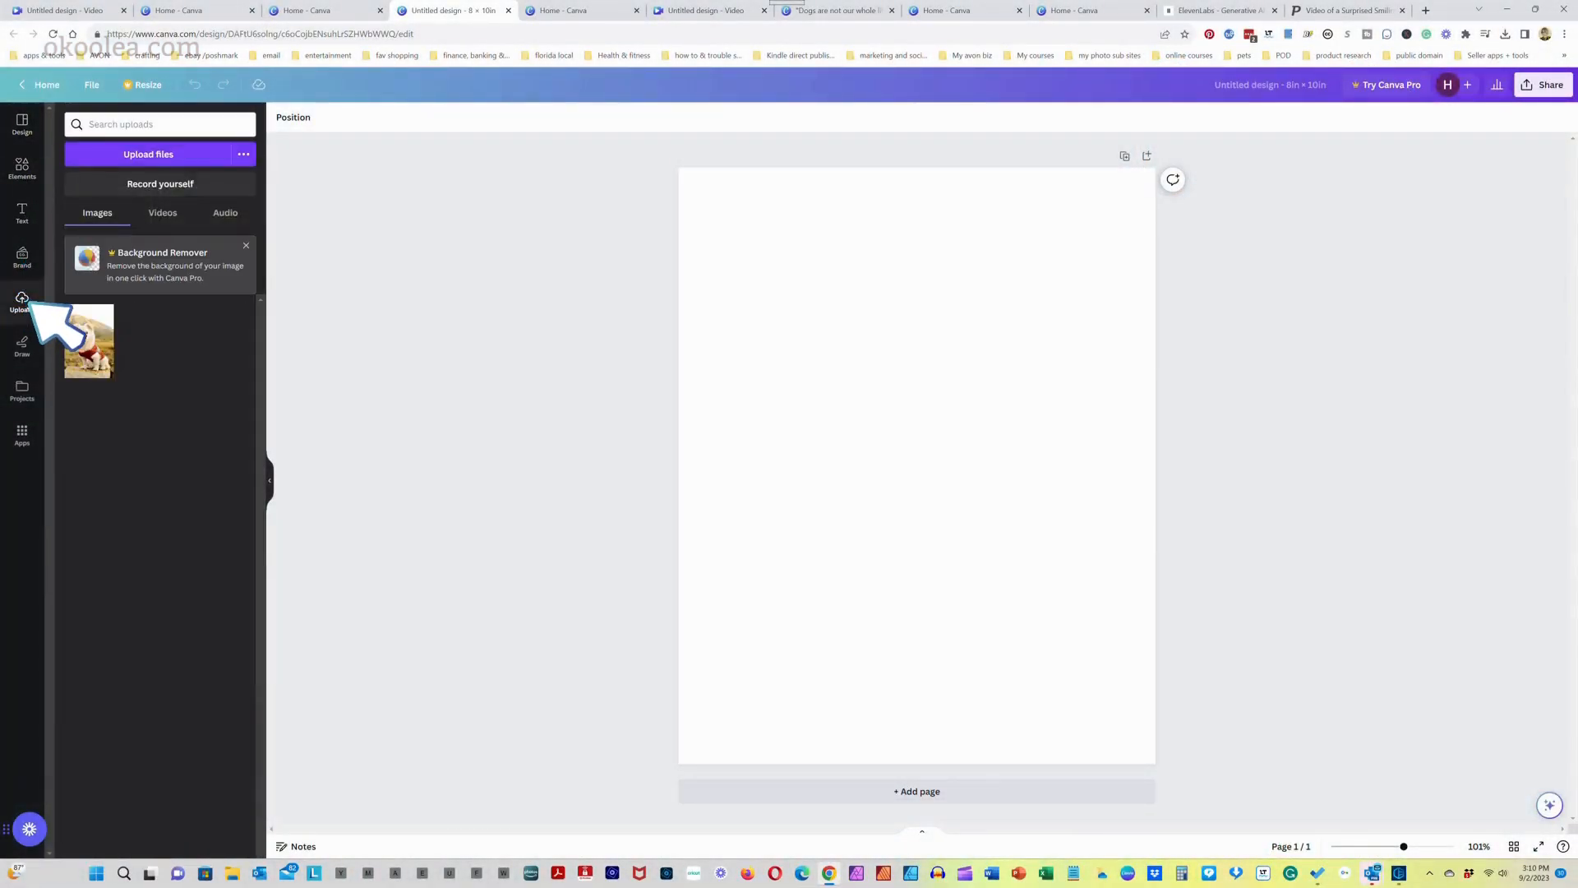
click(89, 340)
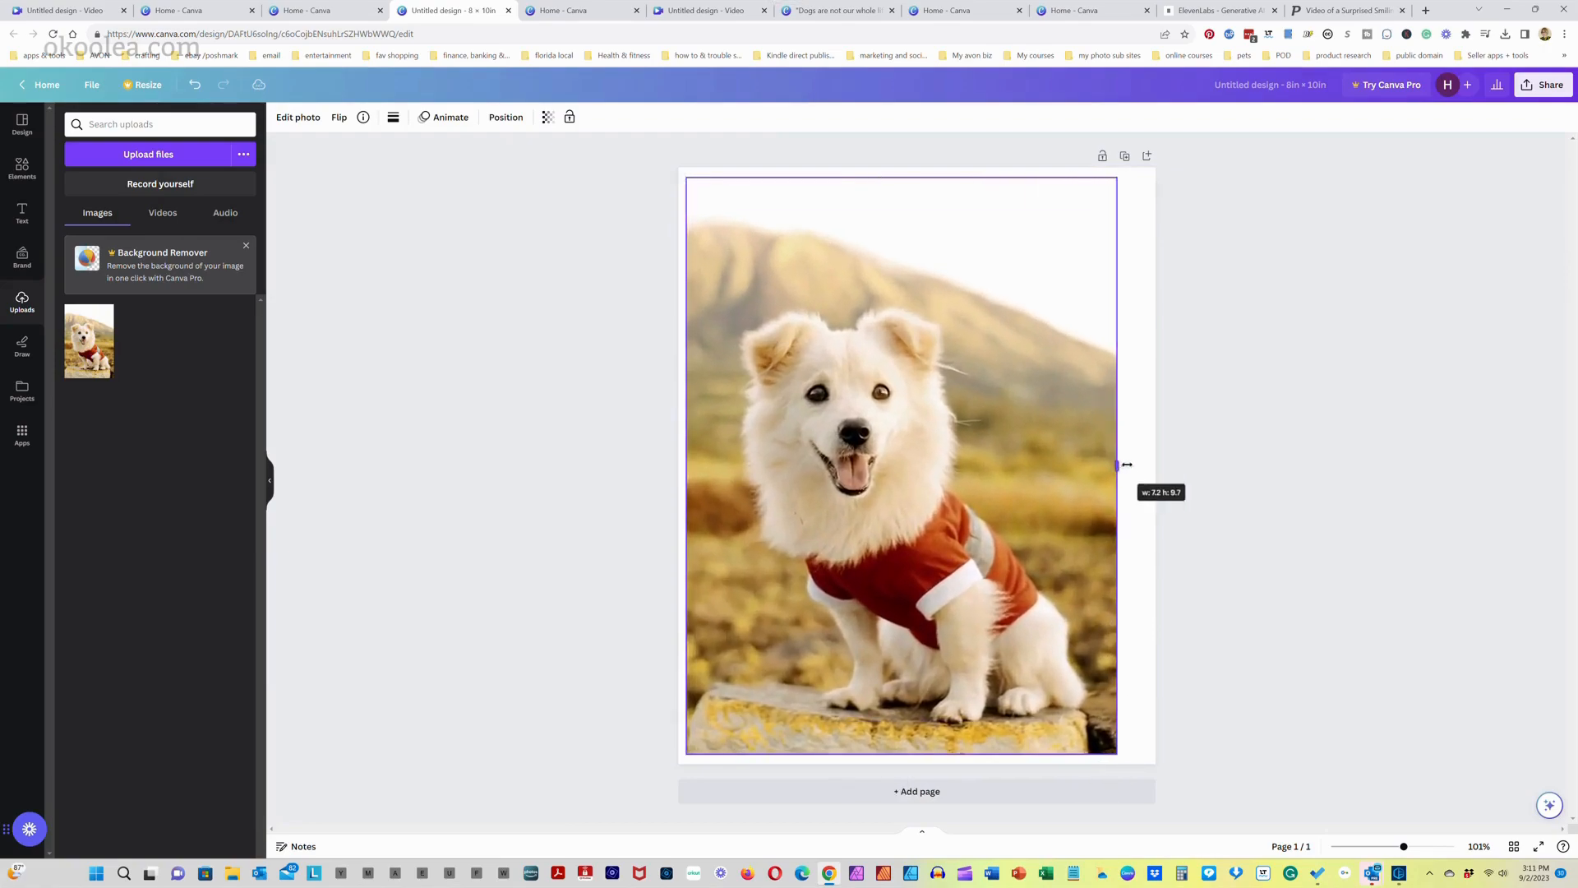
click(210, 681)
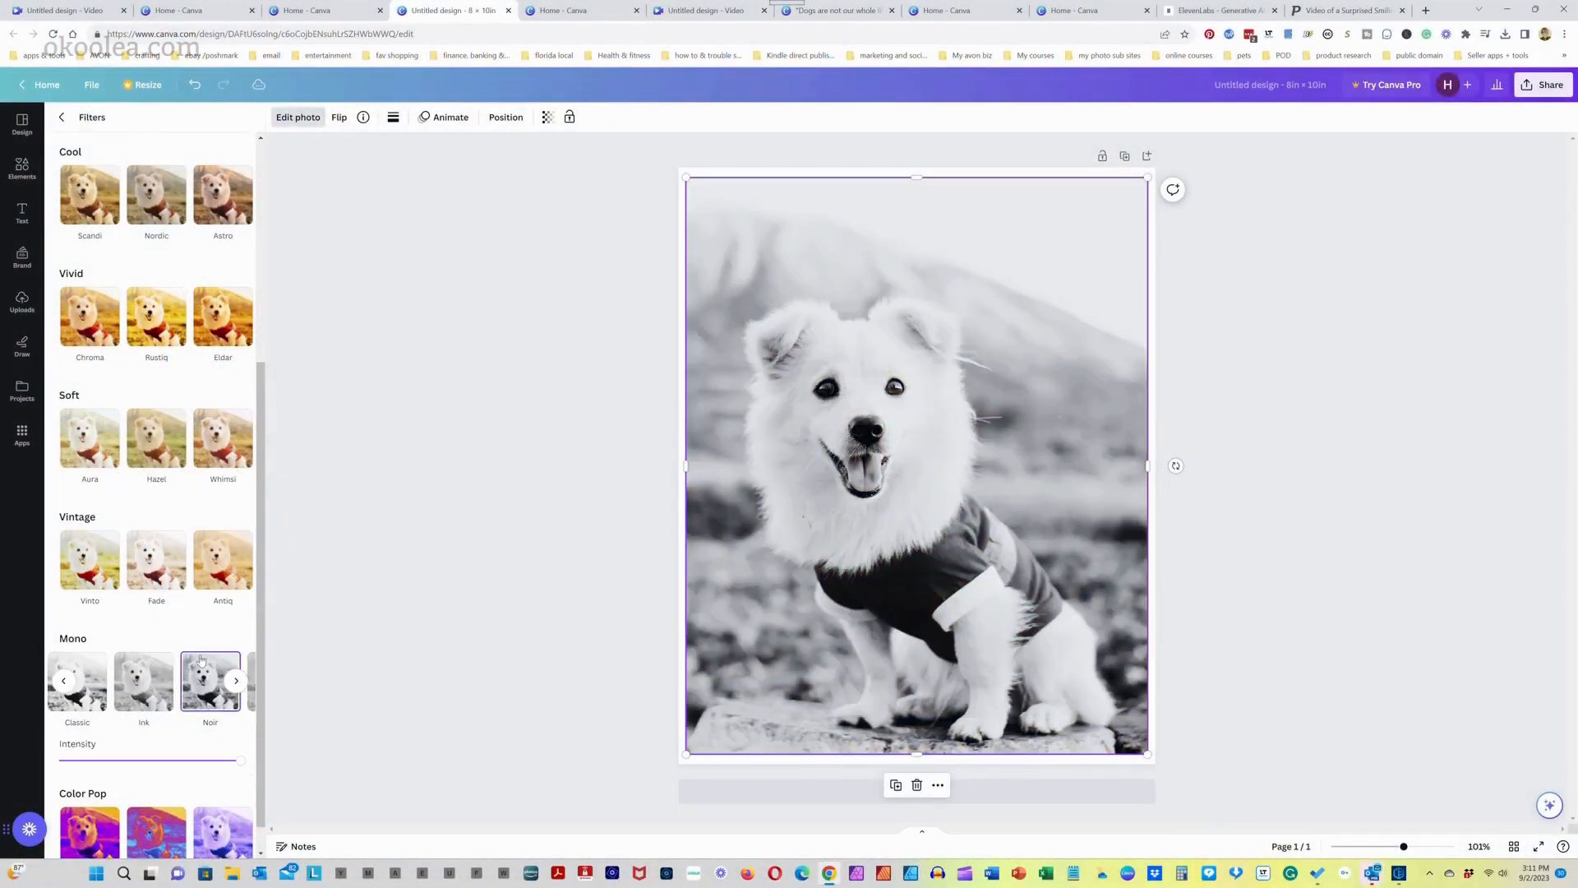
Try the Amethyst and Aura filters, revert to None, and search round sunglasses
click(209, 770)
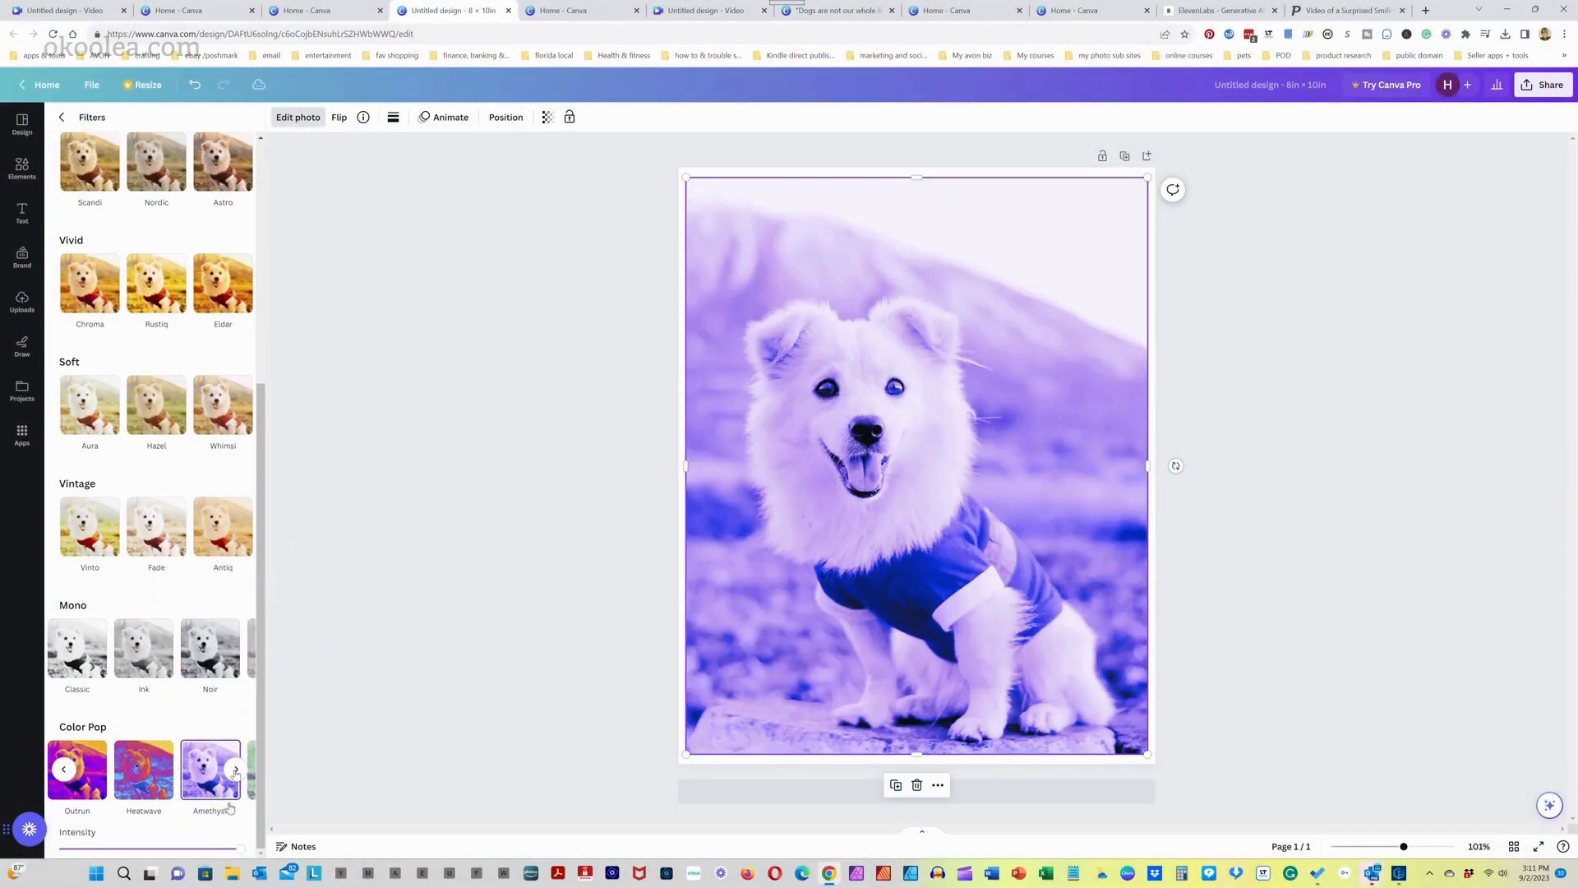
click(90, 282)
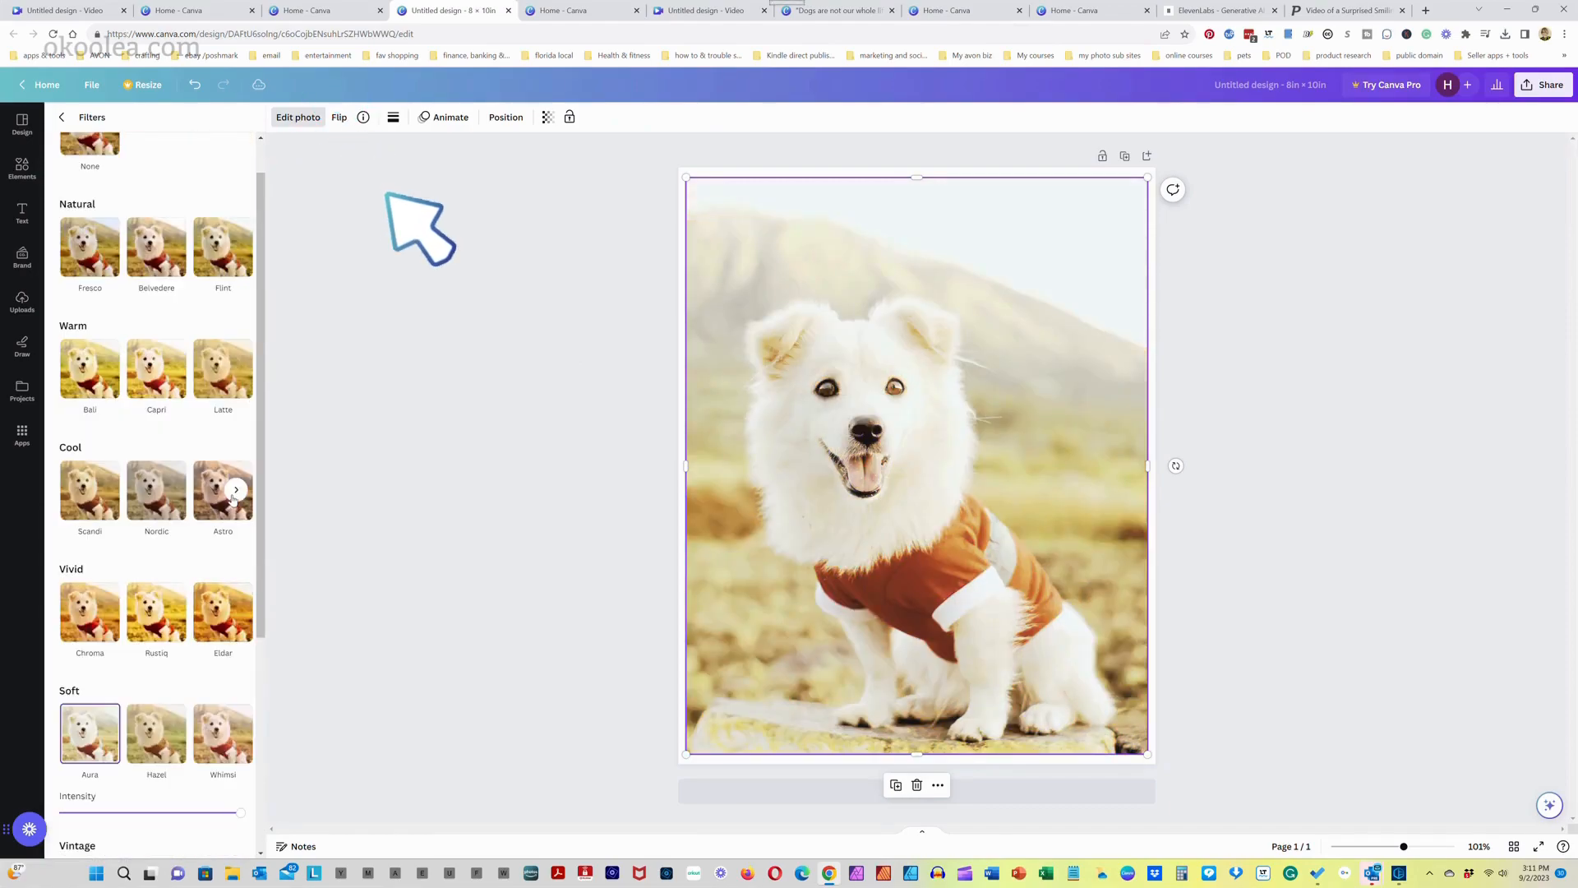
click(222, 364)
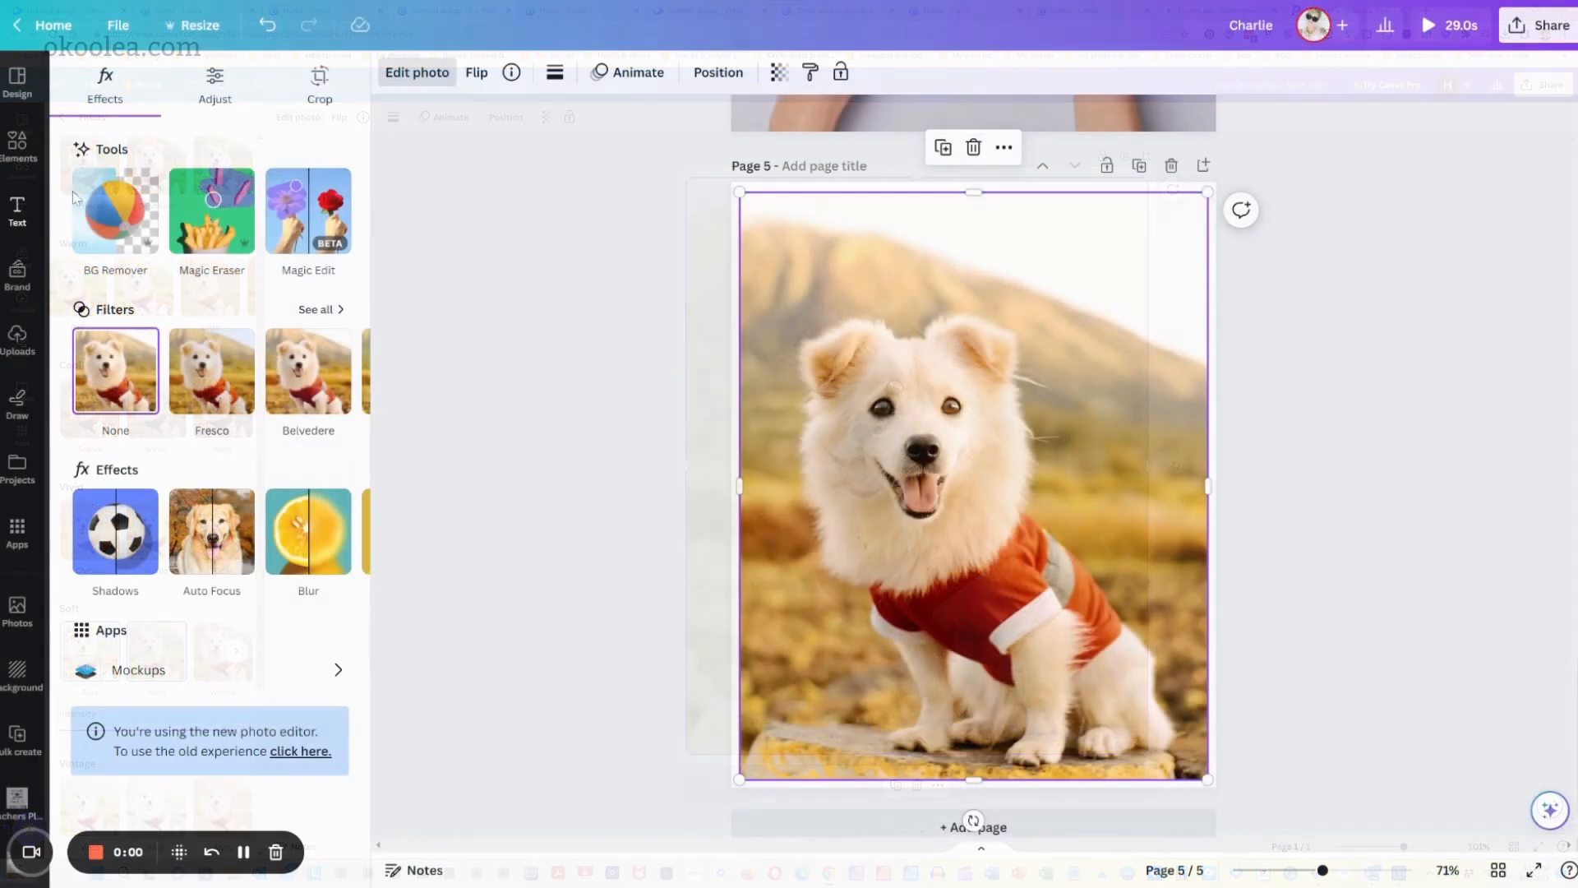
click(115, 210)
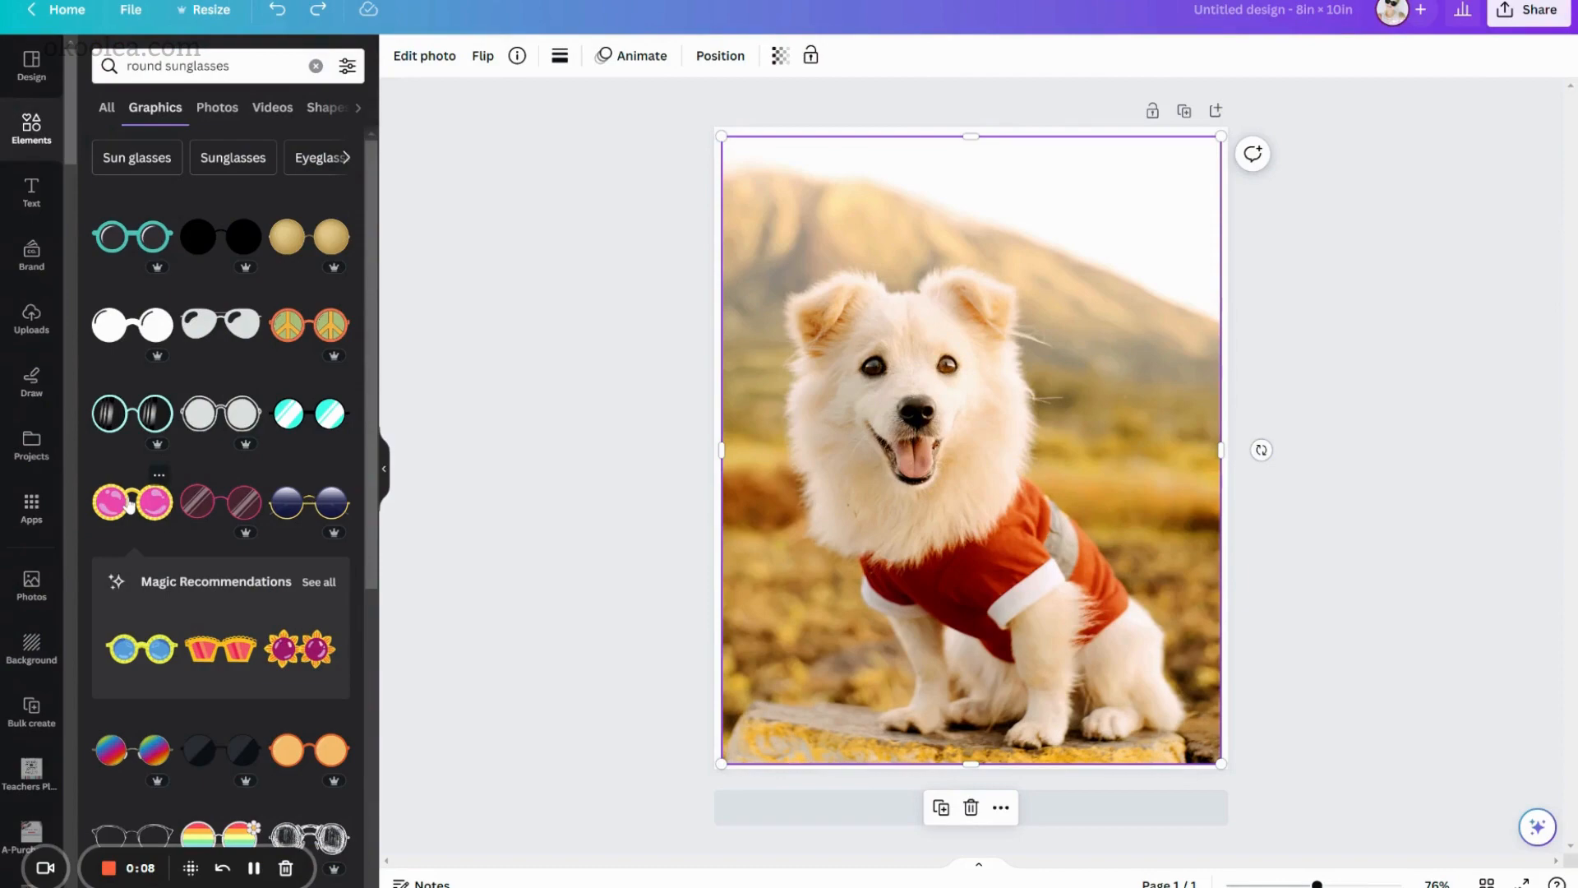
Place the pink round sunglasses on the dog's eyes with dark grey lenses
click(128, 503)
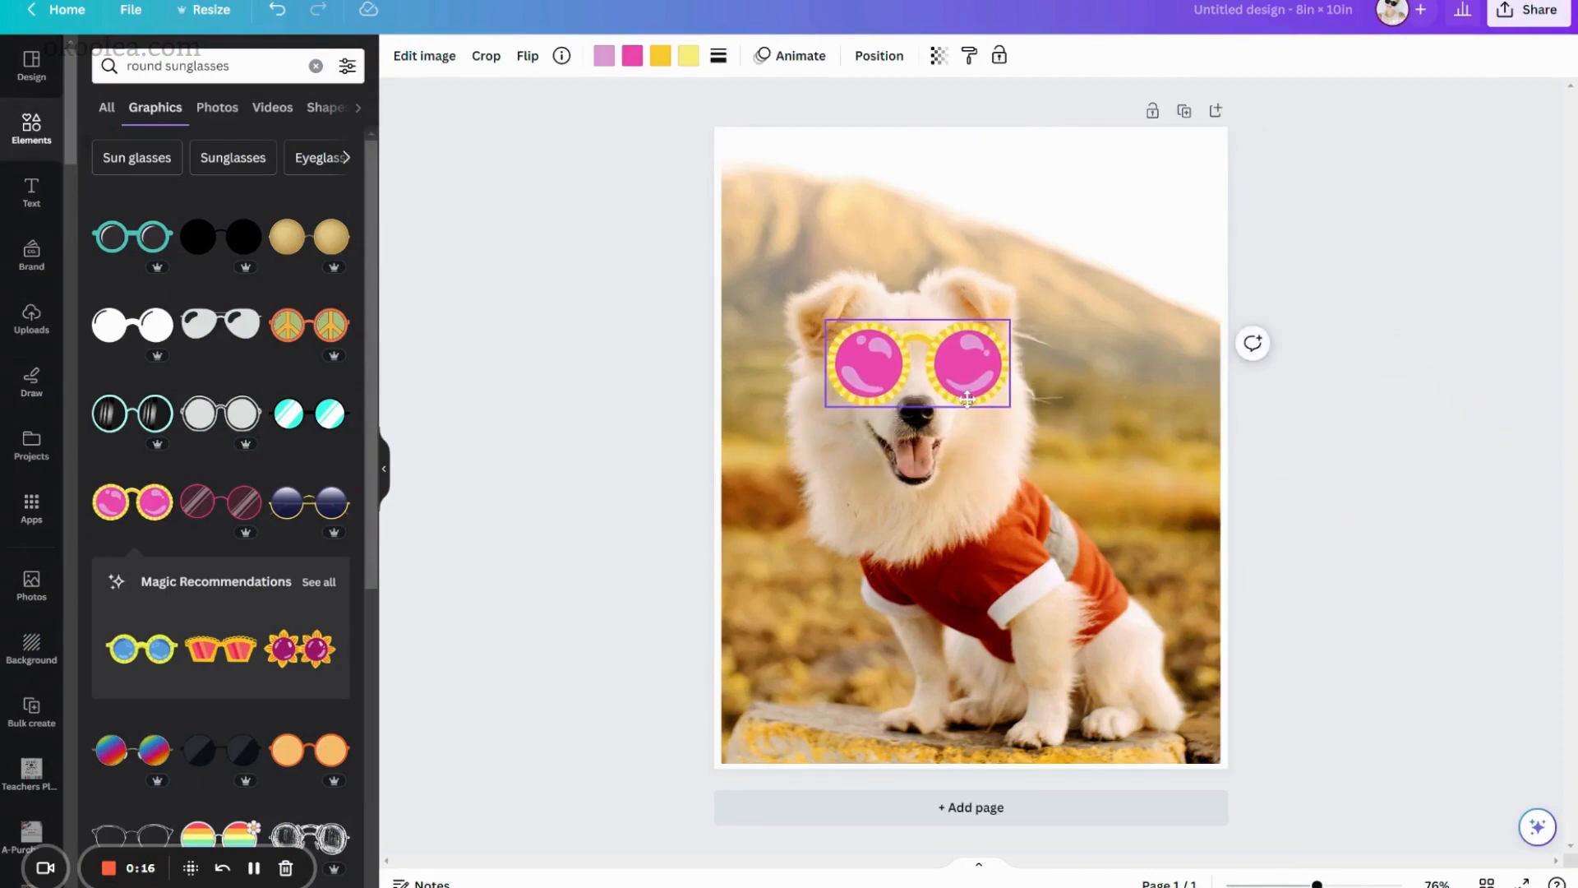
click(632, 55)
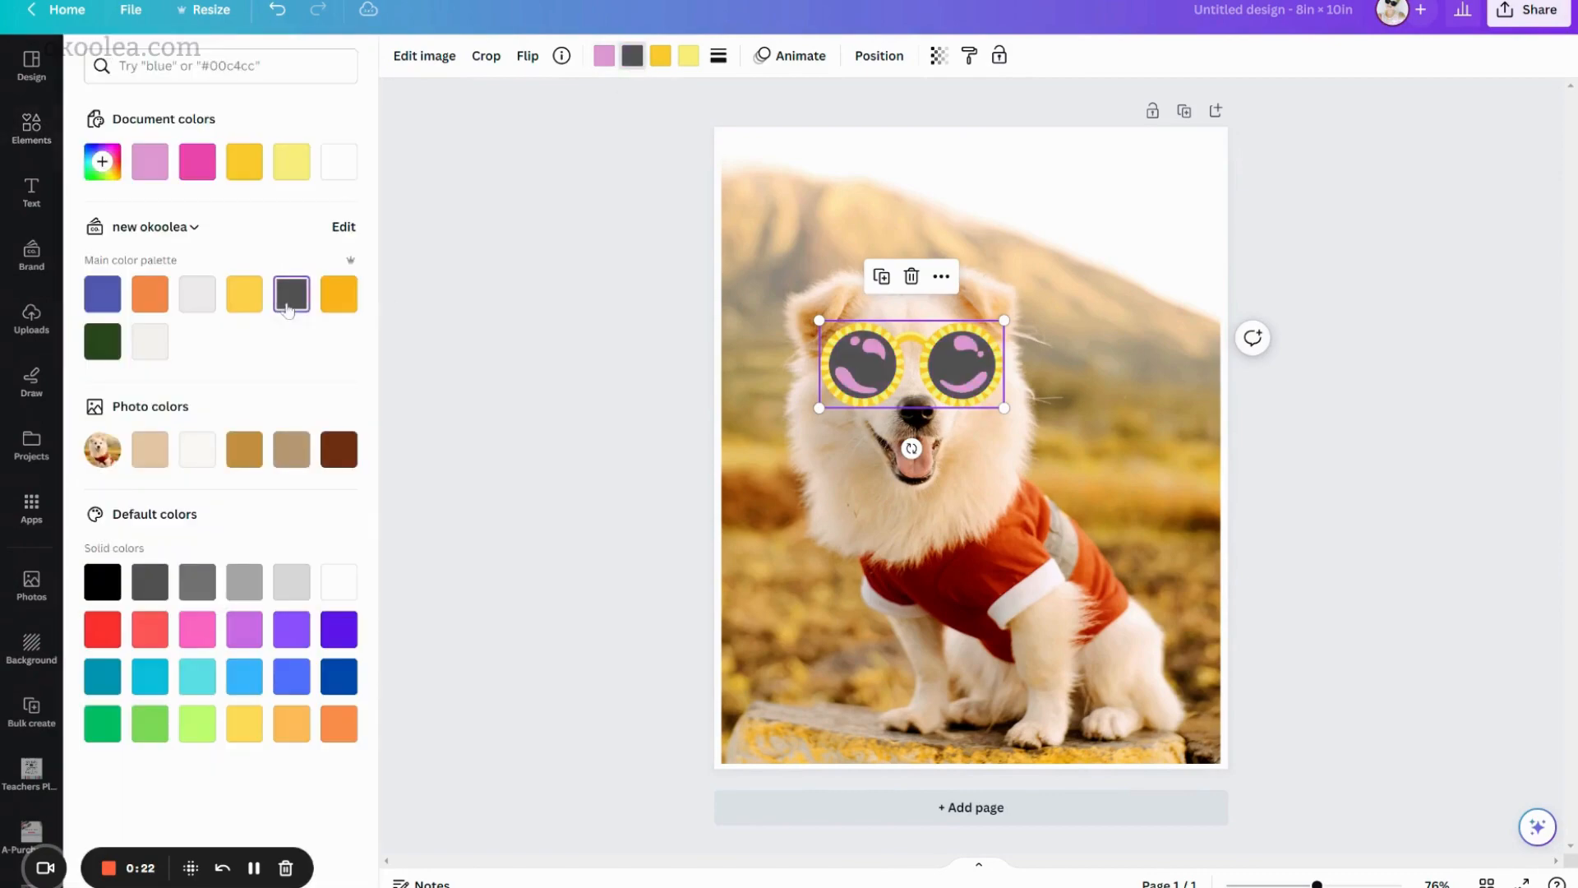
click(937, 55)
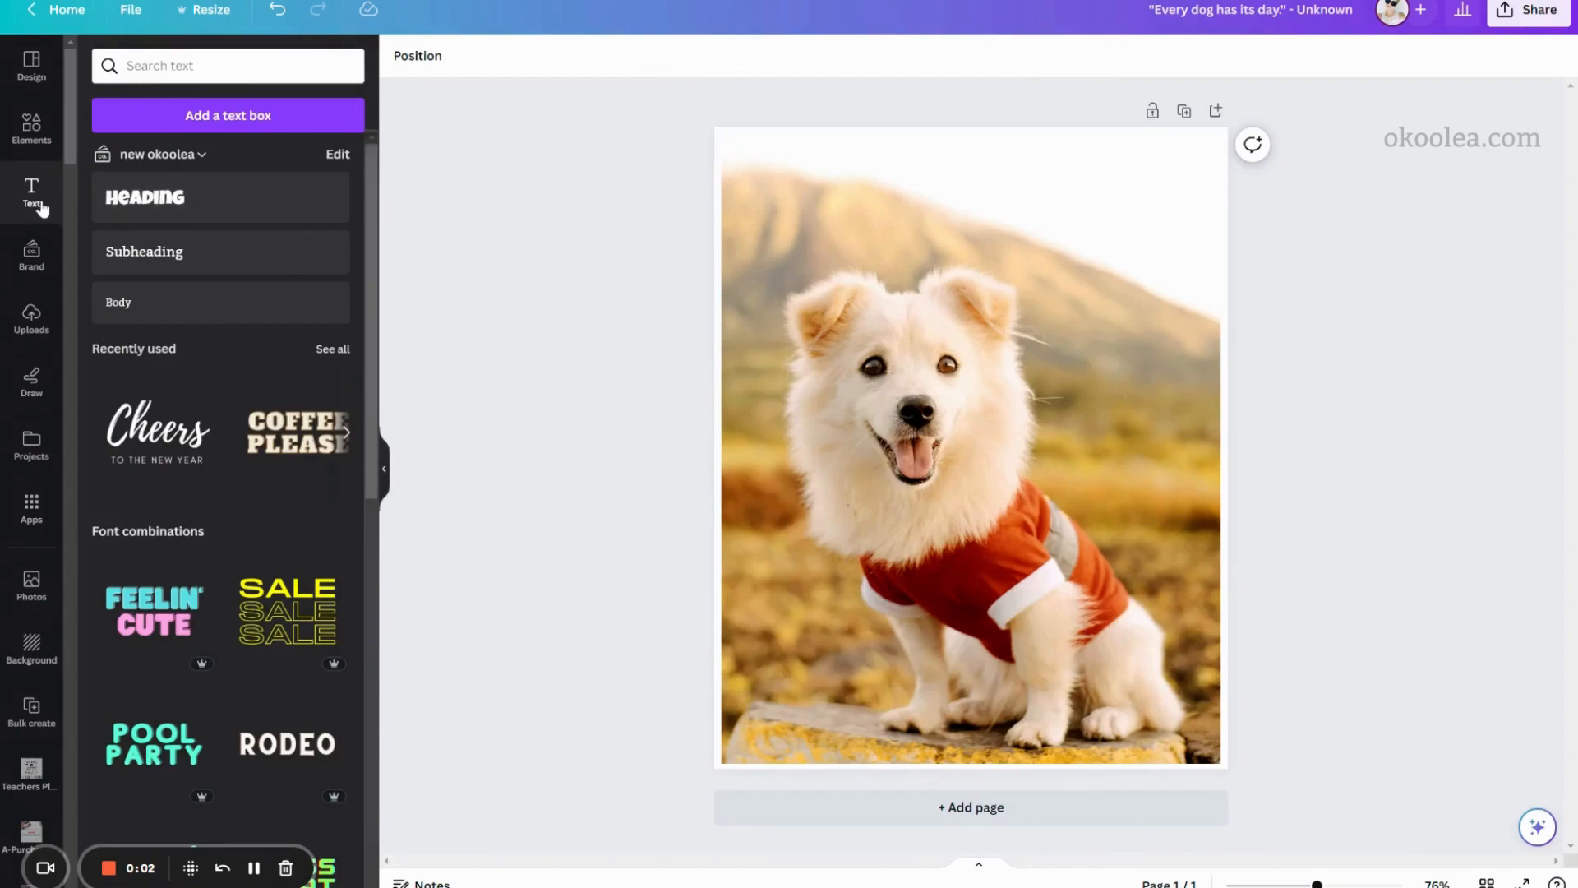
Add a text box and generate a Groucho Marx dog quote with Magic Write
click(144, 197)
text(MAGIC WRITE GIVE US A GOOD DOG QUOTE)
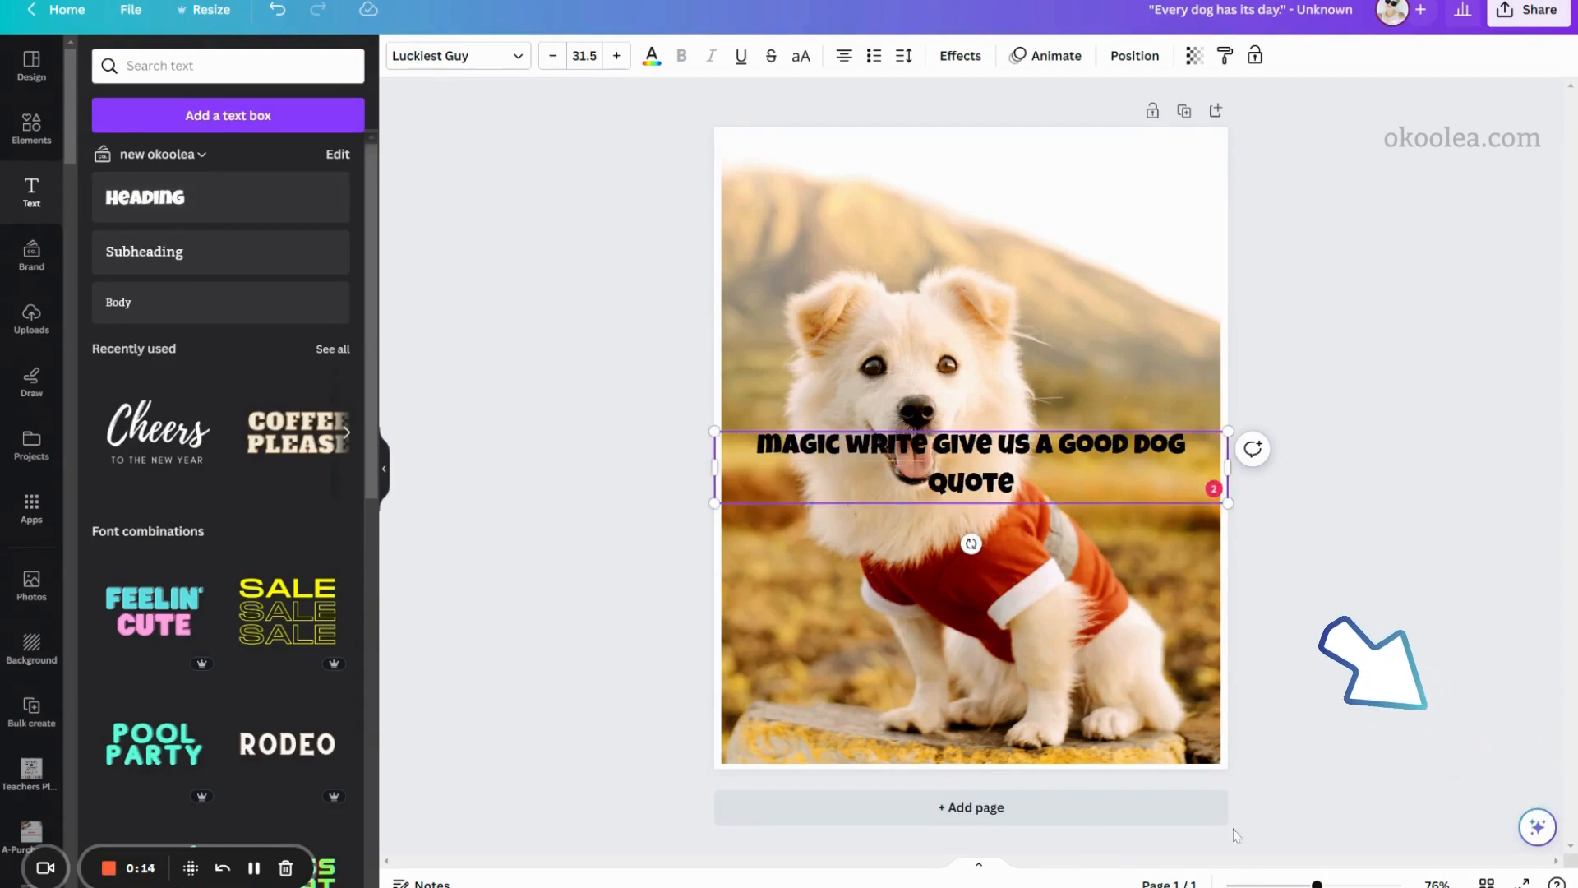
click(1538, 826)
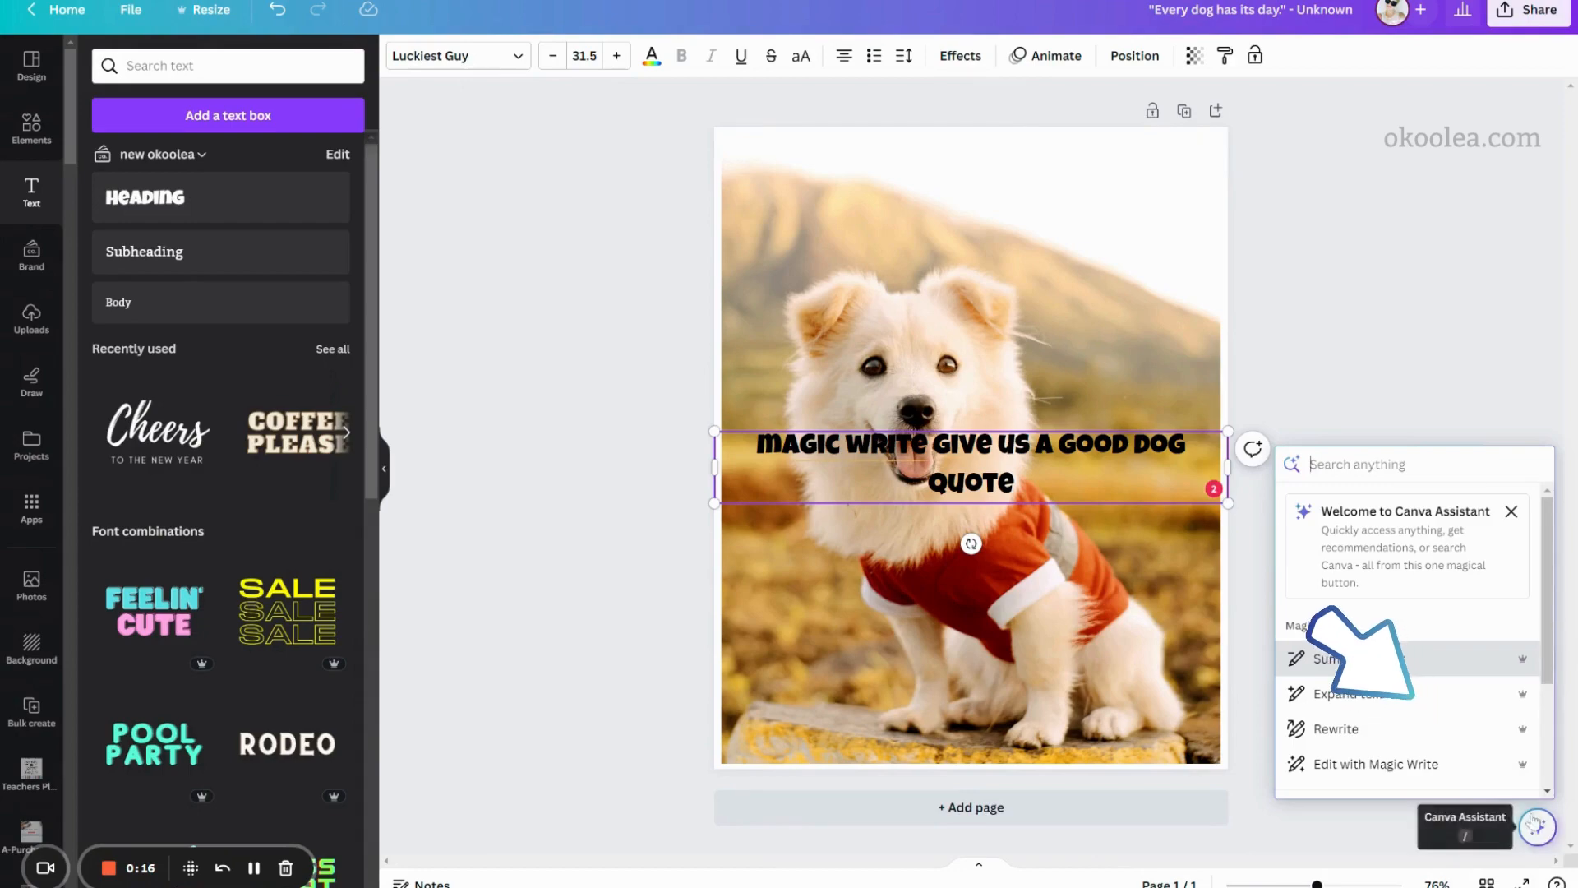
click(1372, 763)
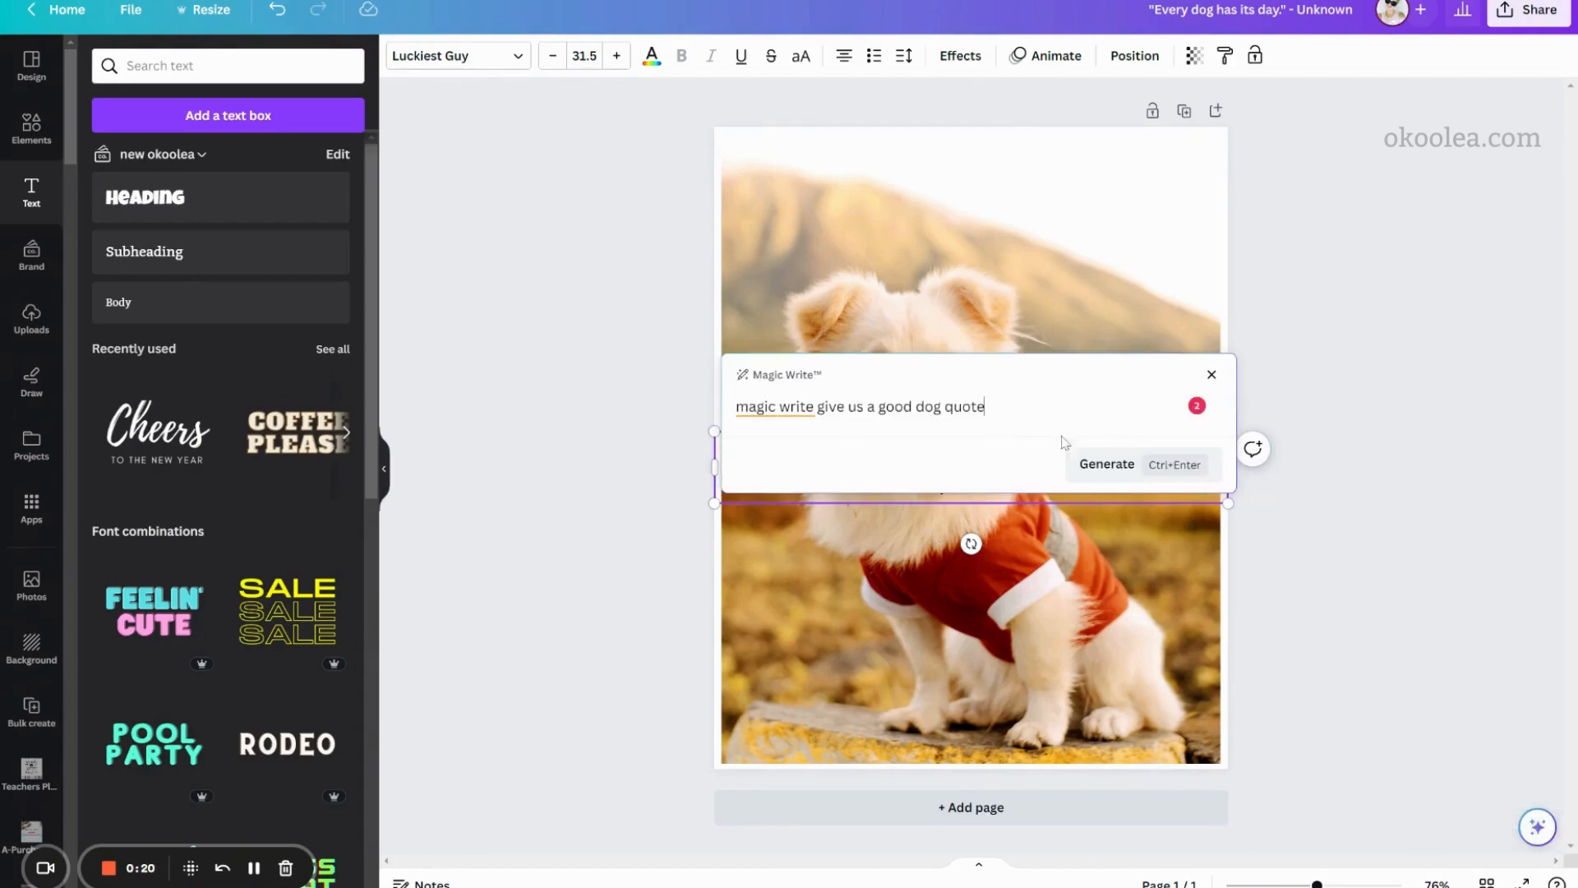
click(1106, 463)
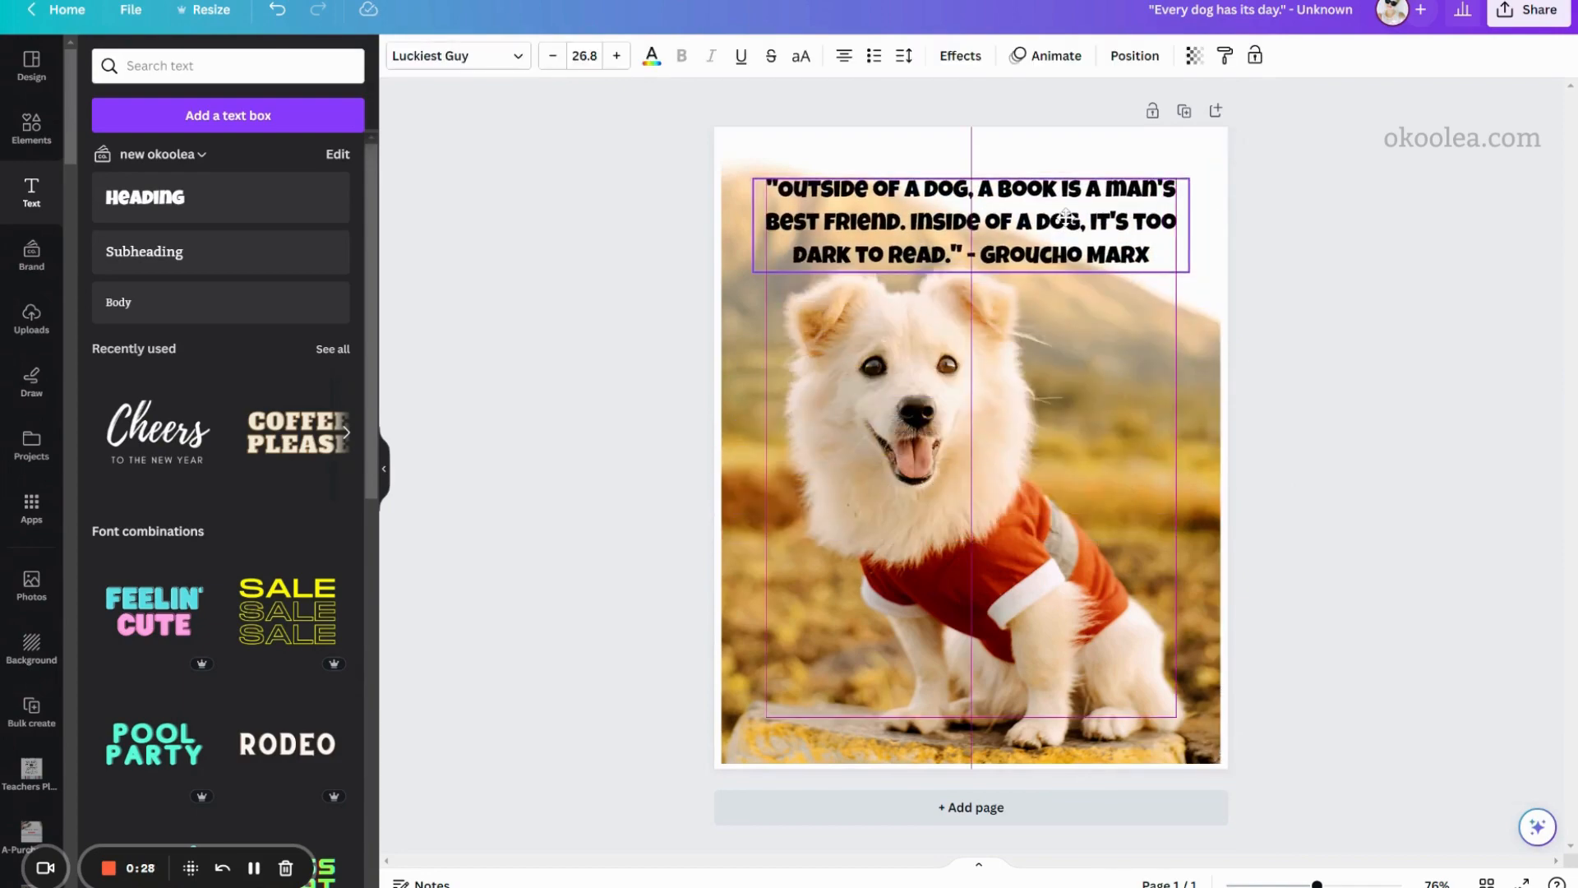
Try fonts such as Retro Rough on the quote, then add hearts and name text
click(971, 221)
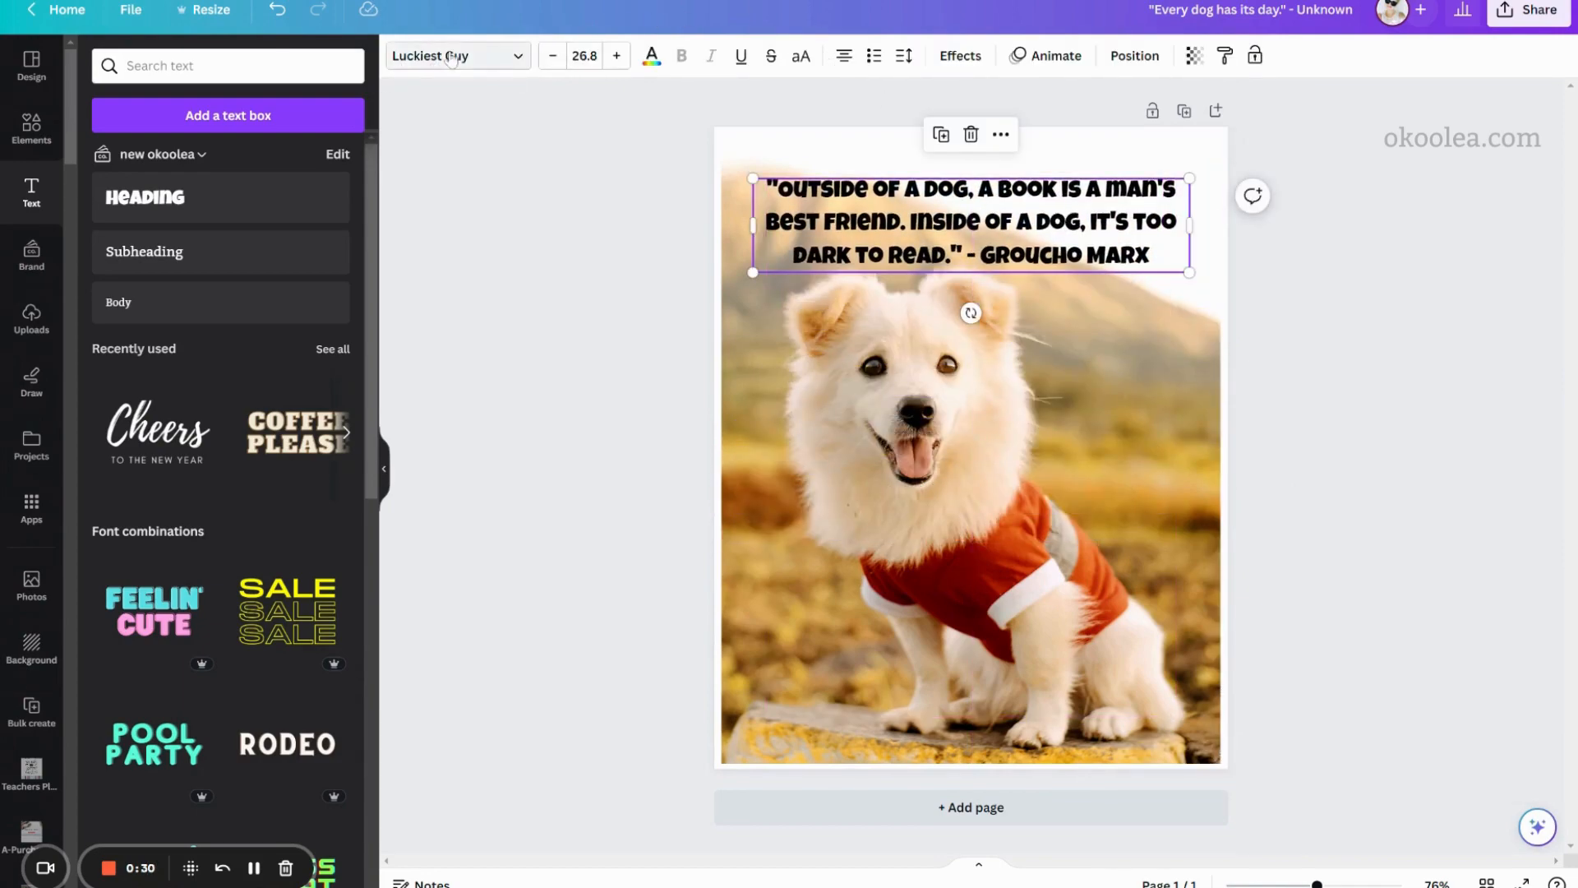
click(448, 55)
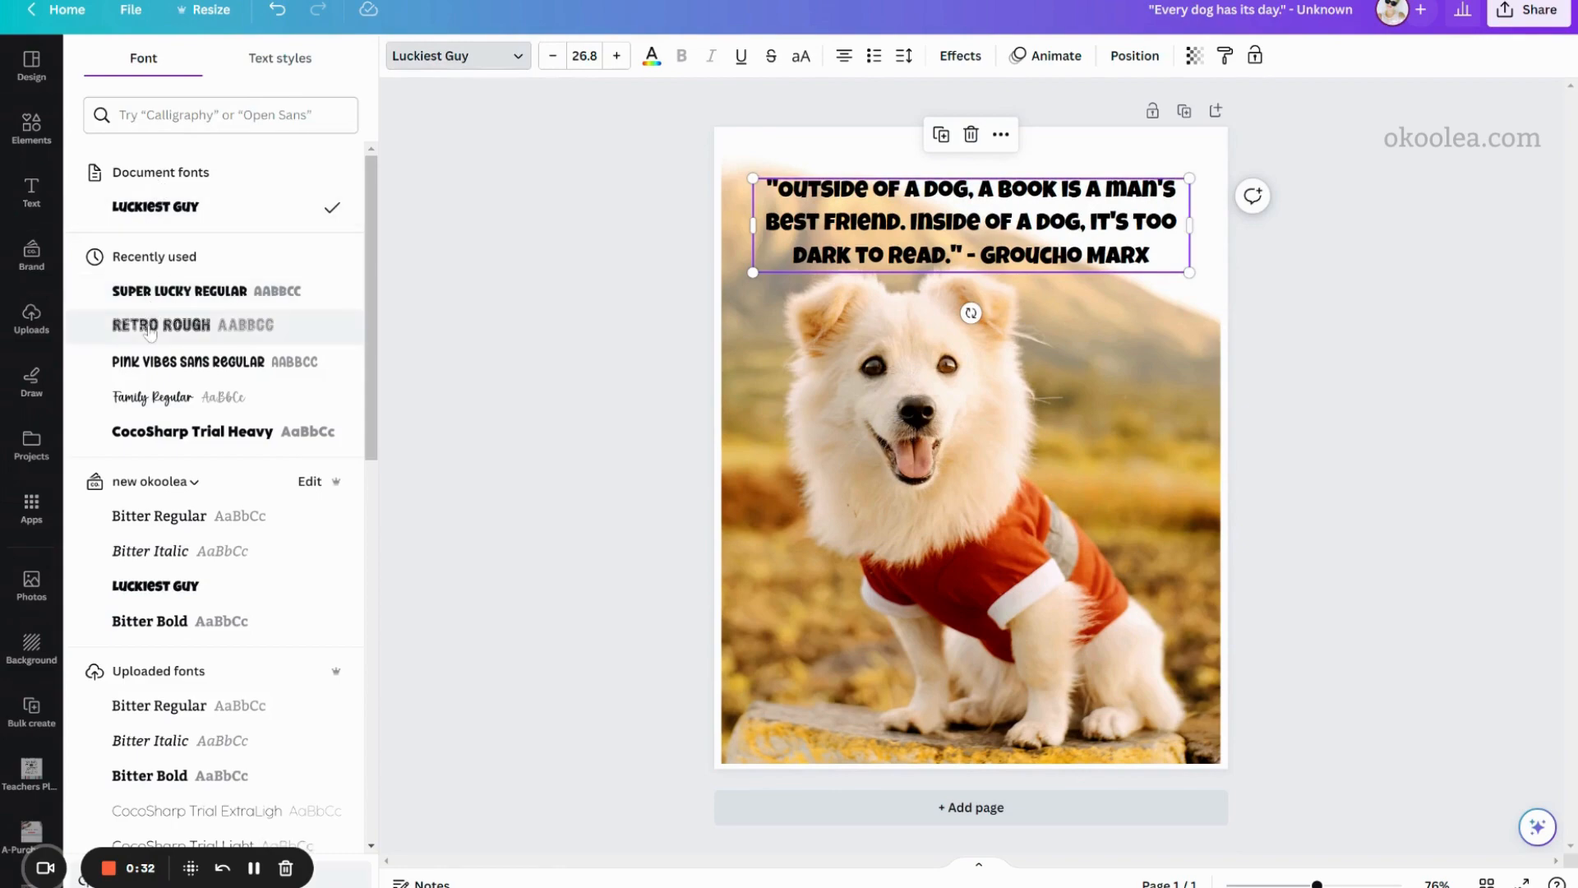
click(161, 324)
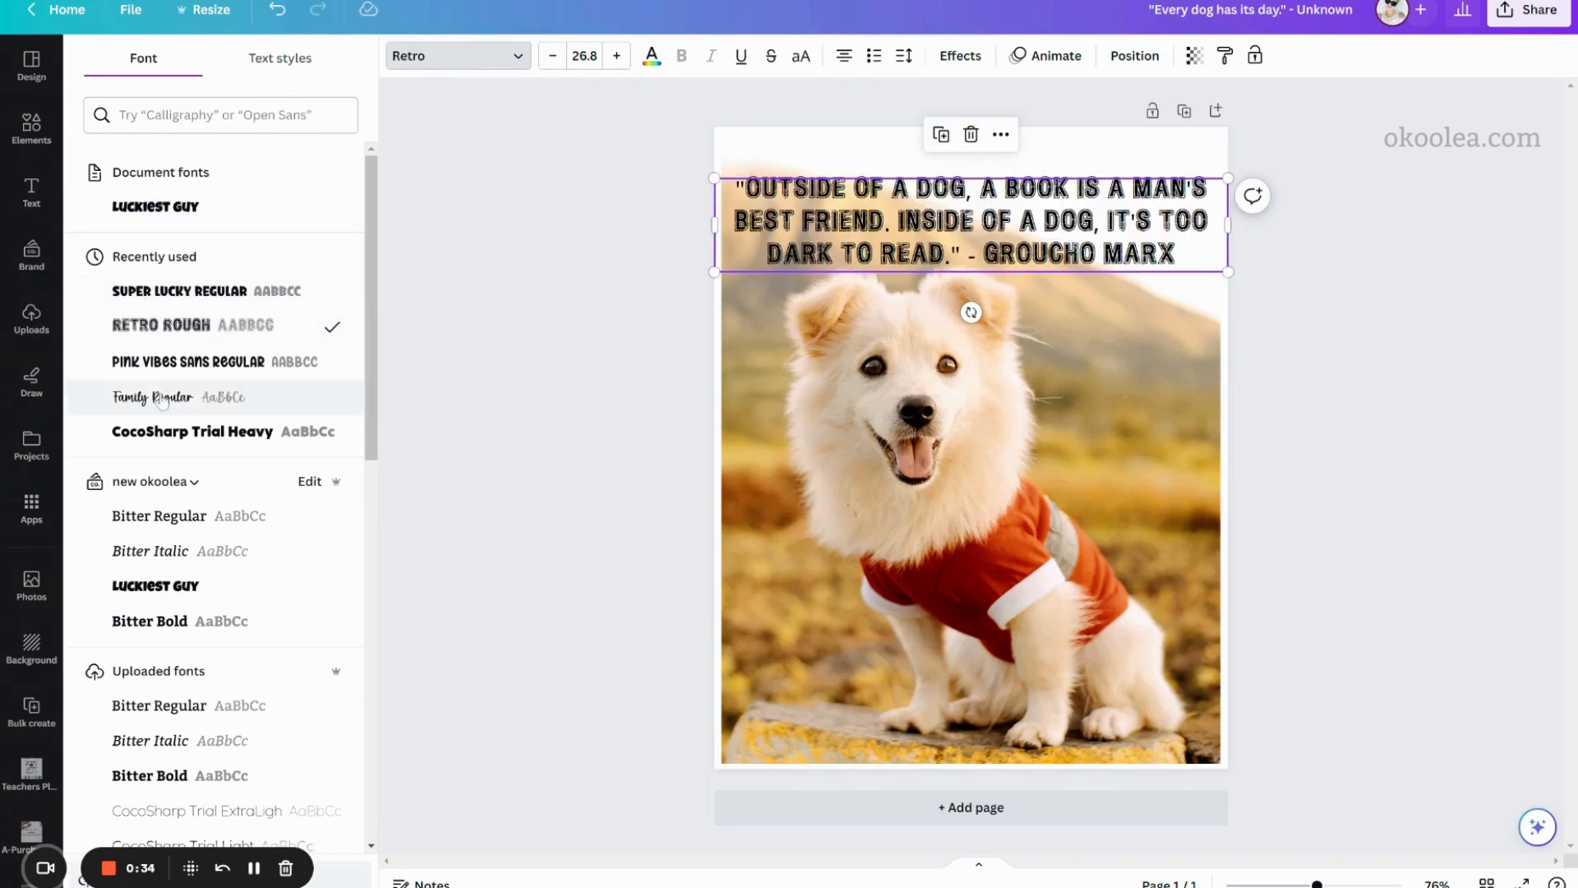
click(193, 431)
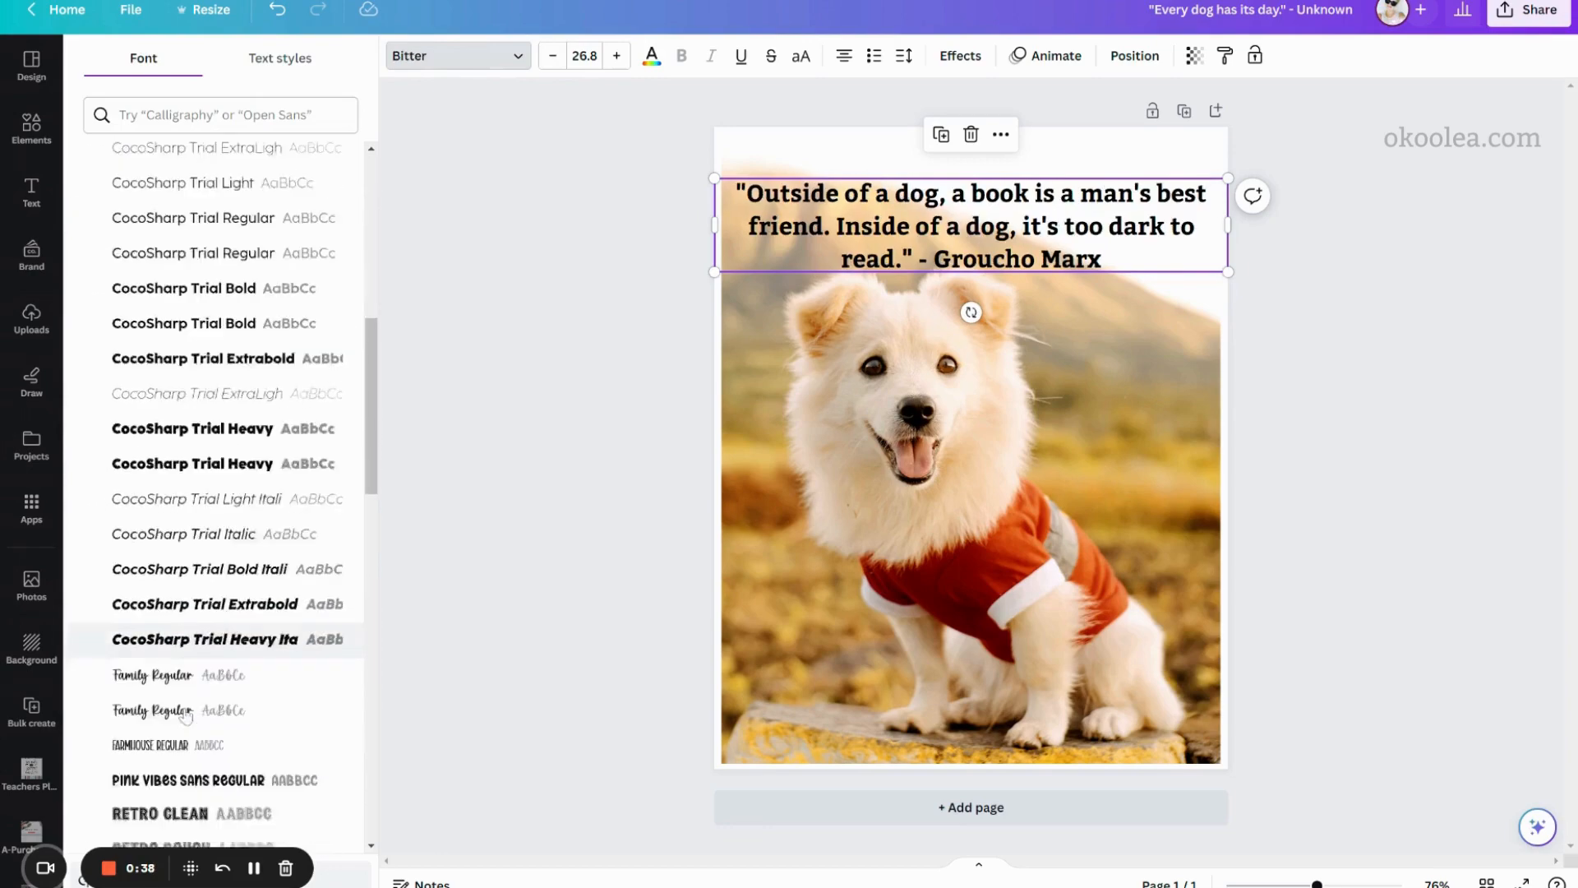
click(161, 689)
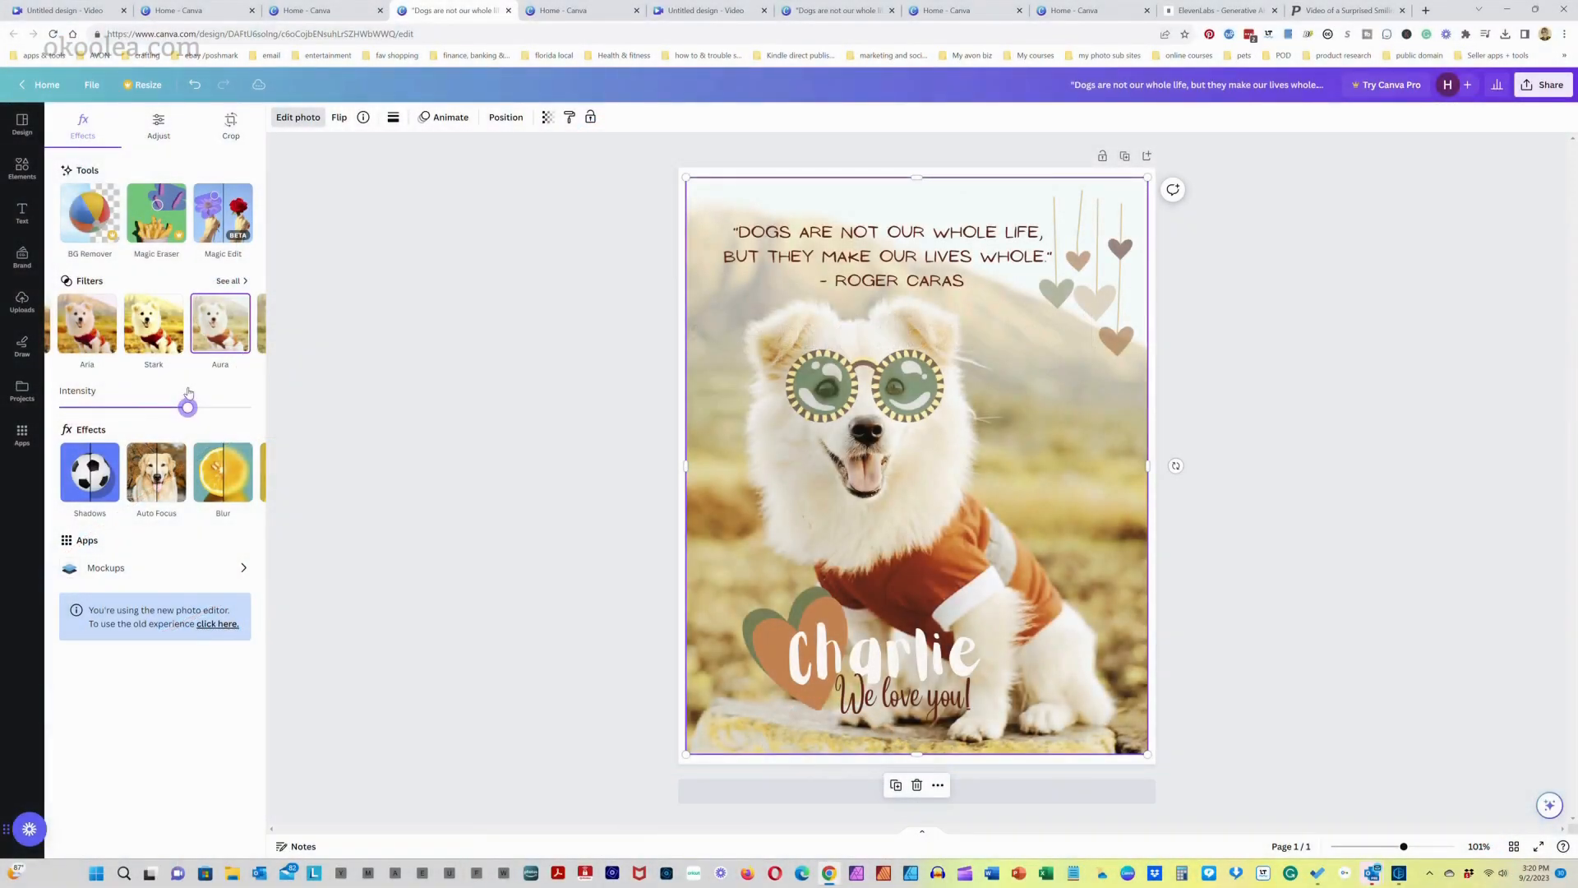
click(21, 214)
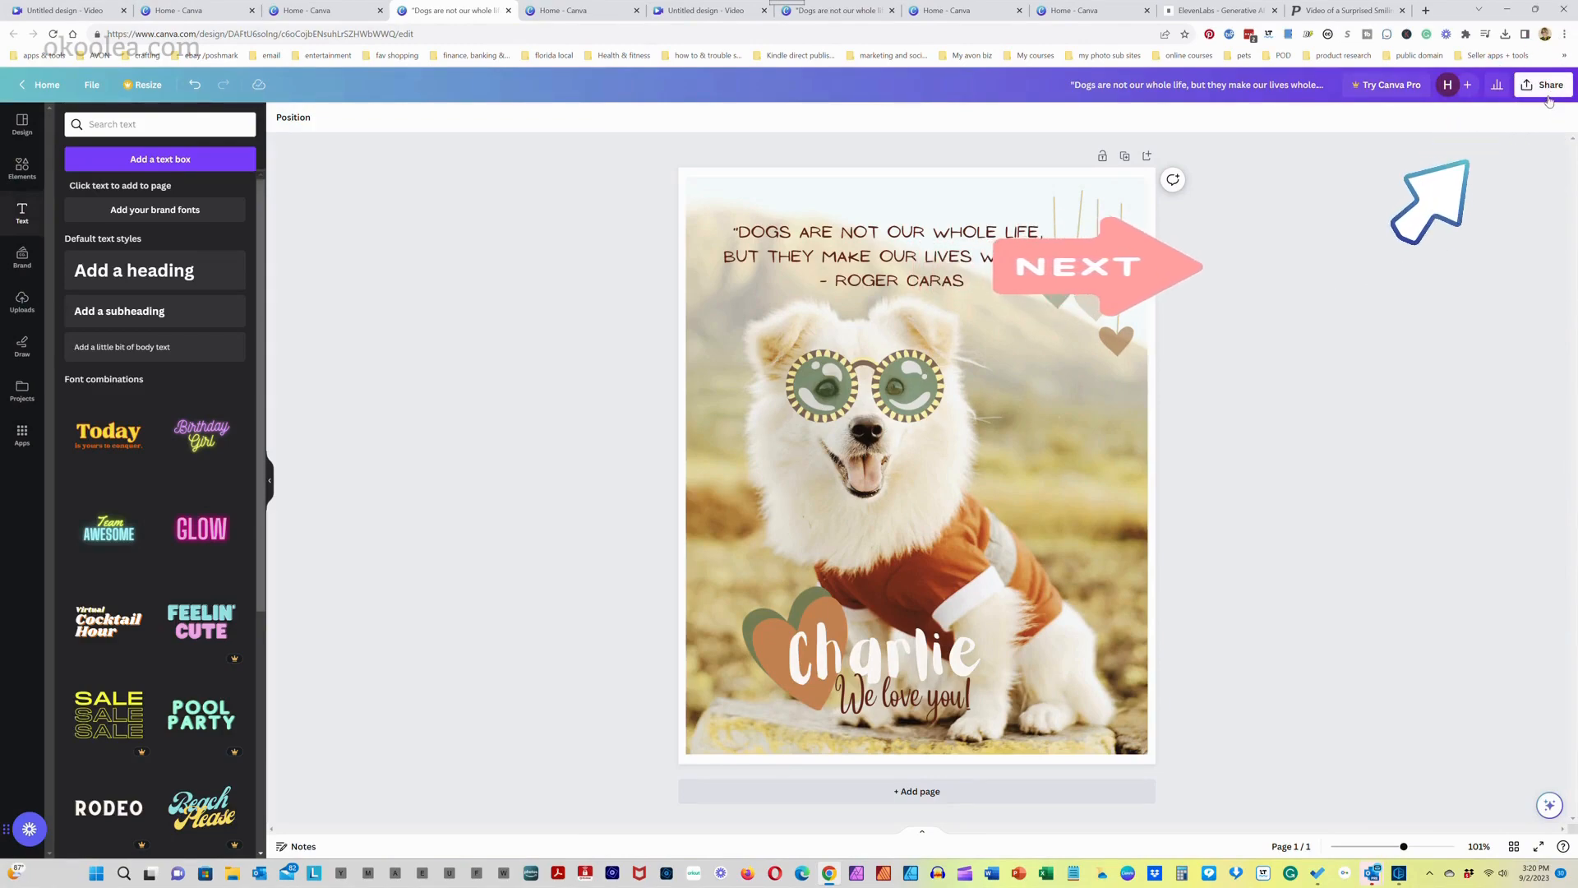
Download the Charlie dog print as a PNG file
click(1547, 85)
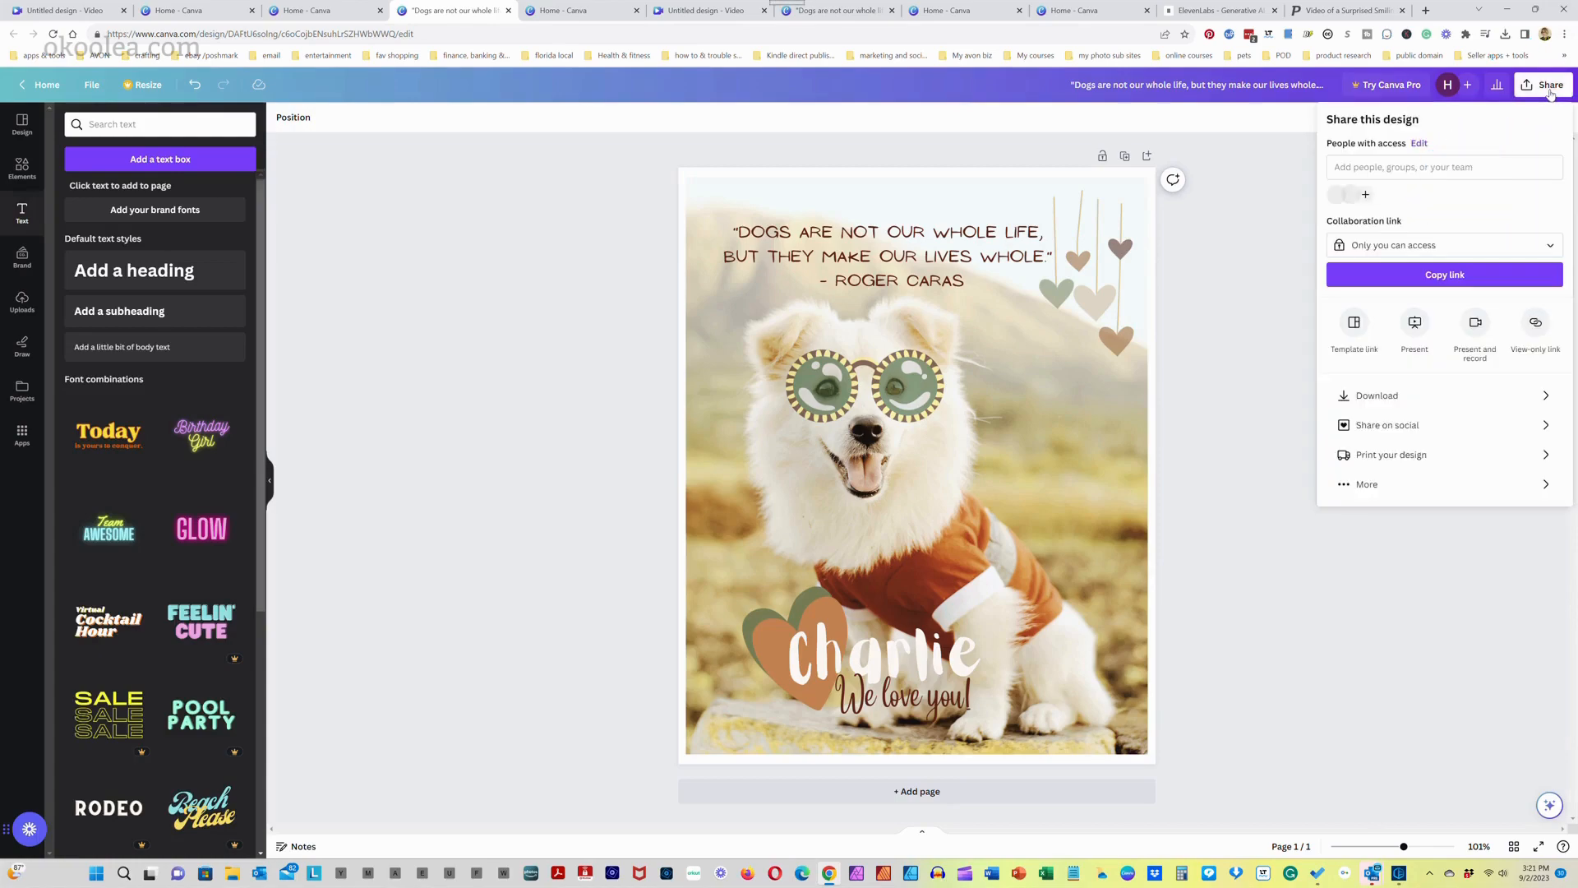
click(1375, 395)
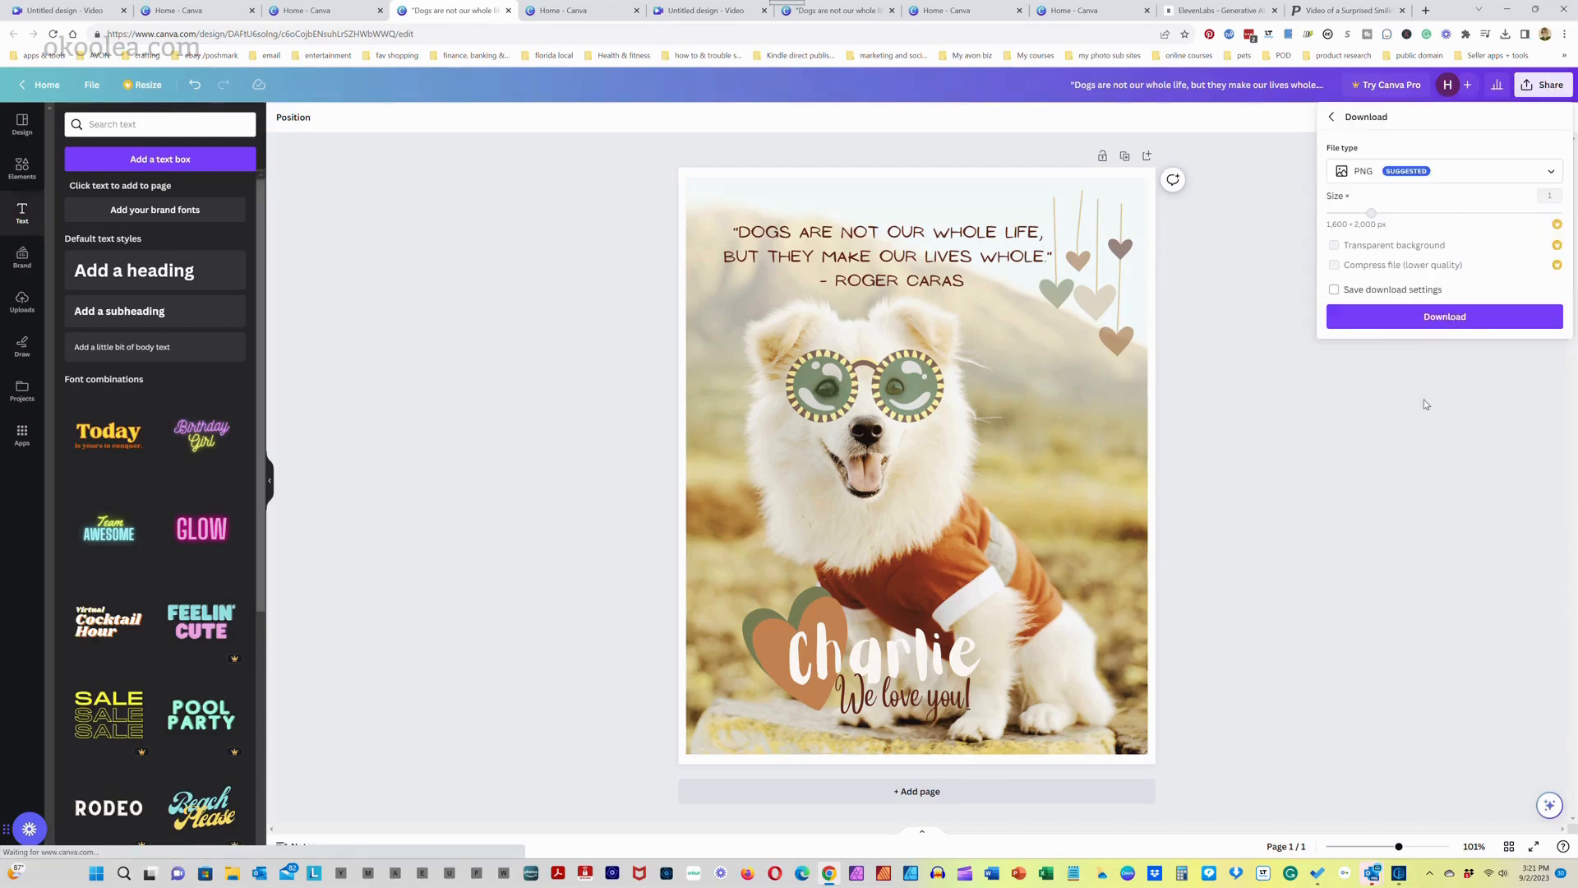
click(1444, 315)
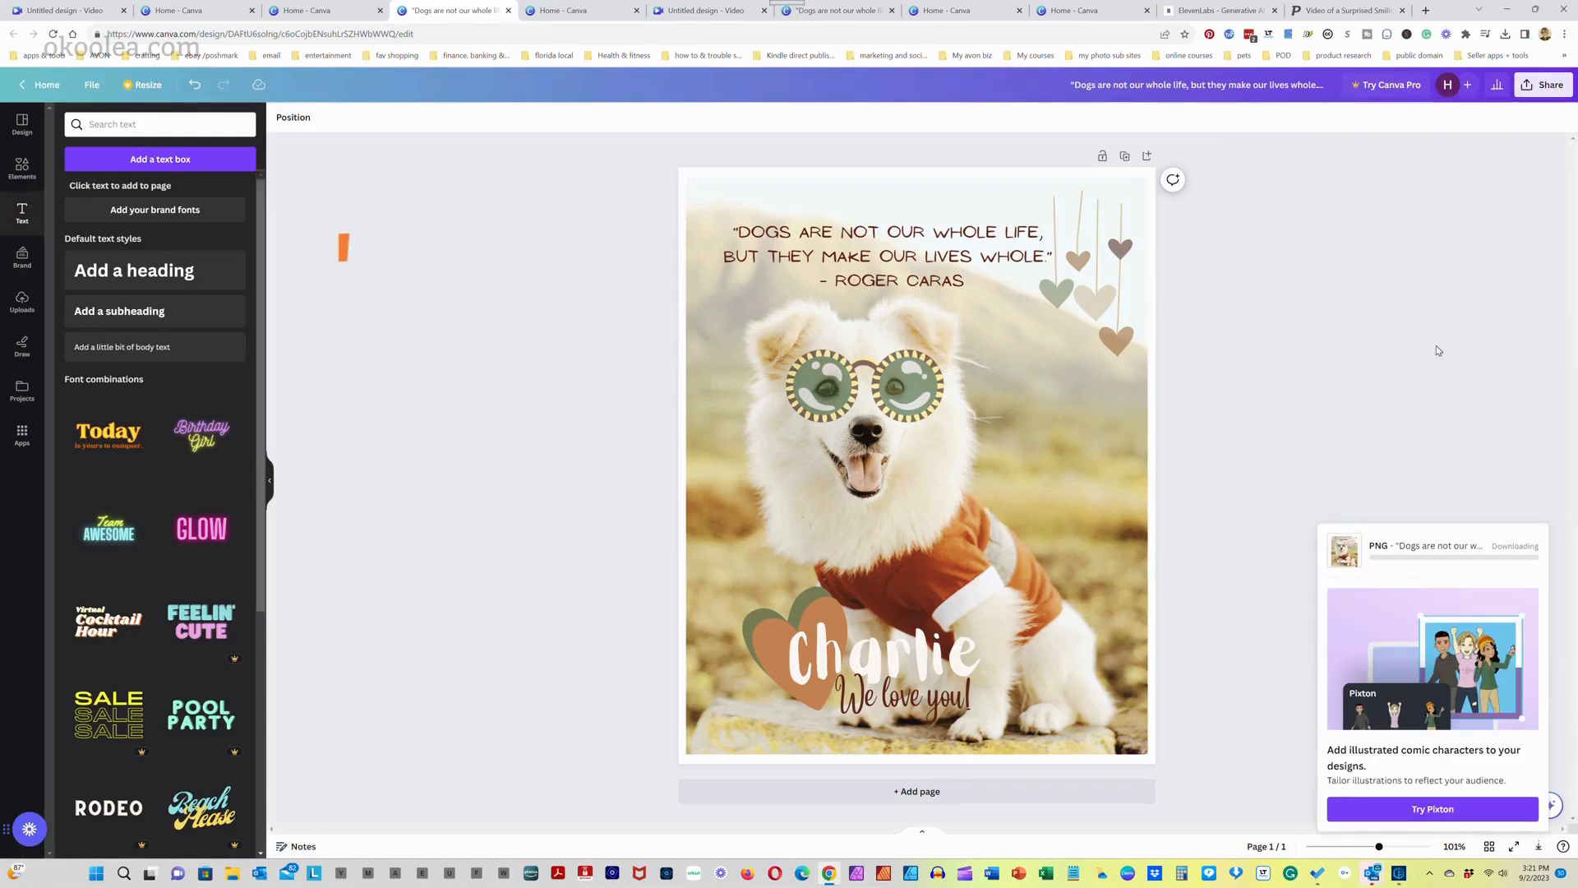